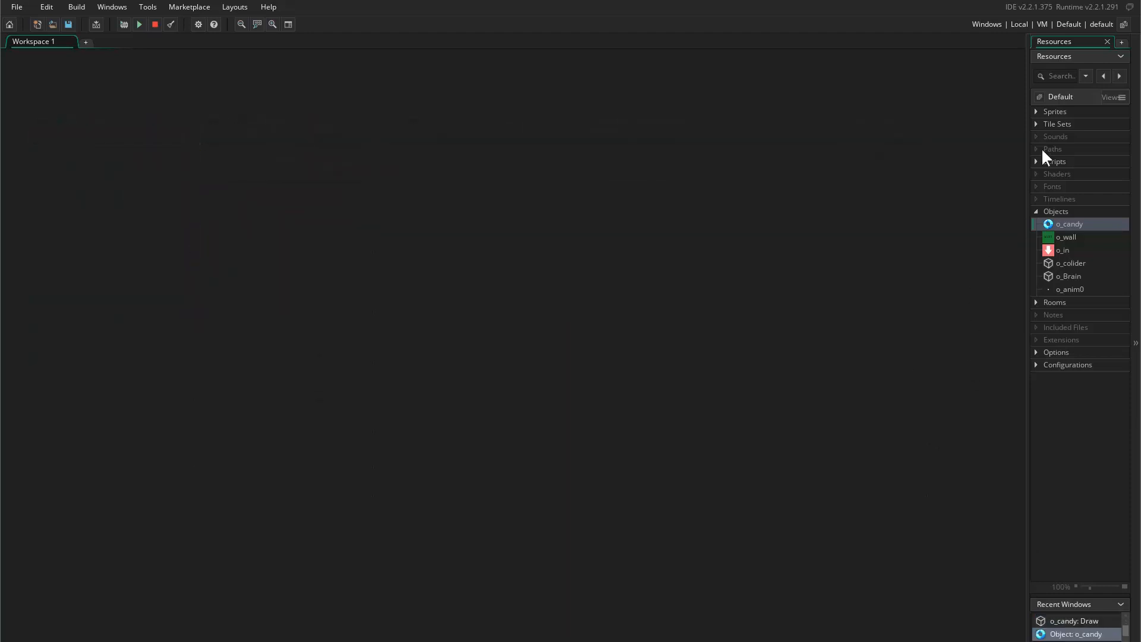
# Create sprite sp_moves_font from the ten digit images f0–f9.png as frames 0–9.
pyautogui.click(1036, 111)
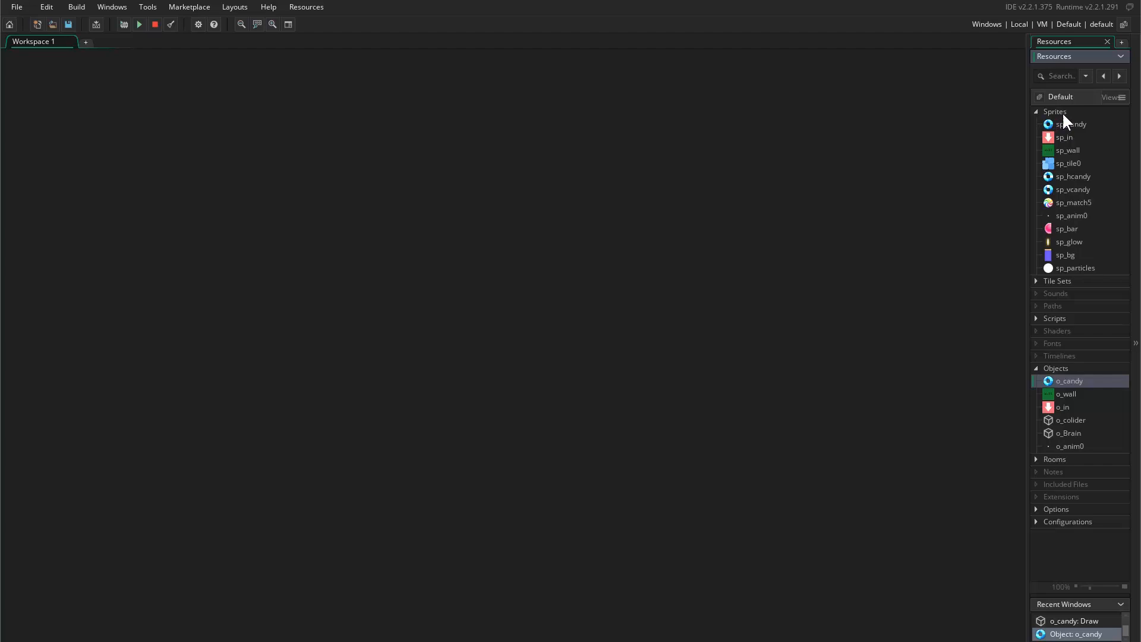
pyautogui.click(1055, 111)
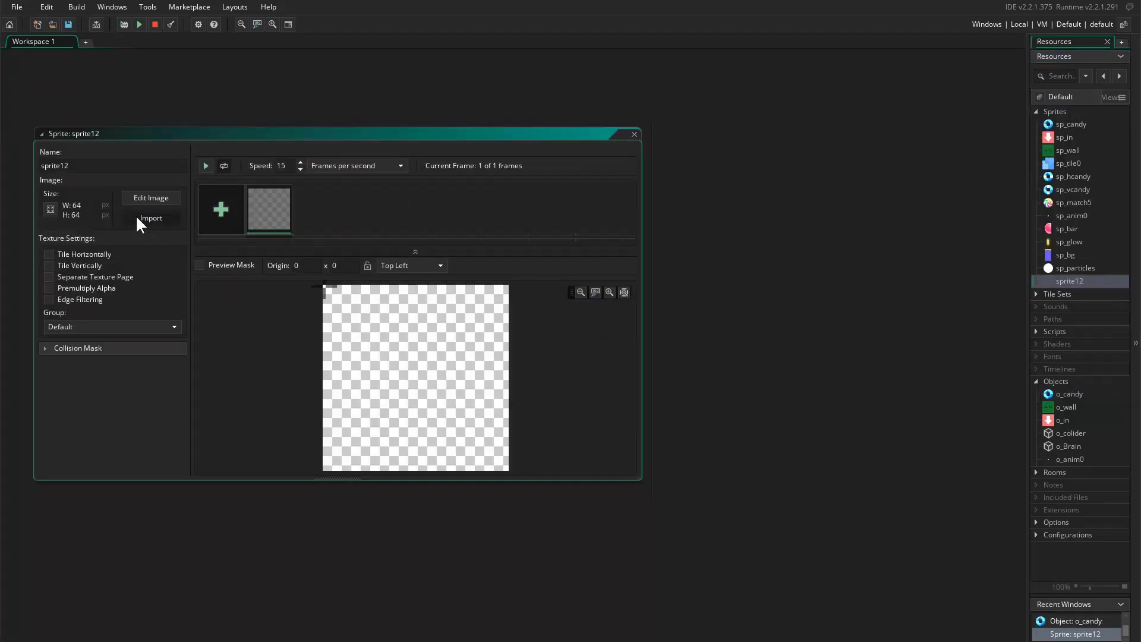
pyautogui.click(151, 218)
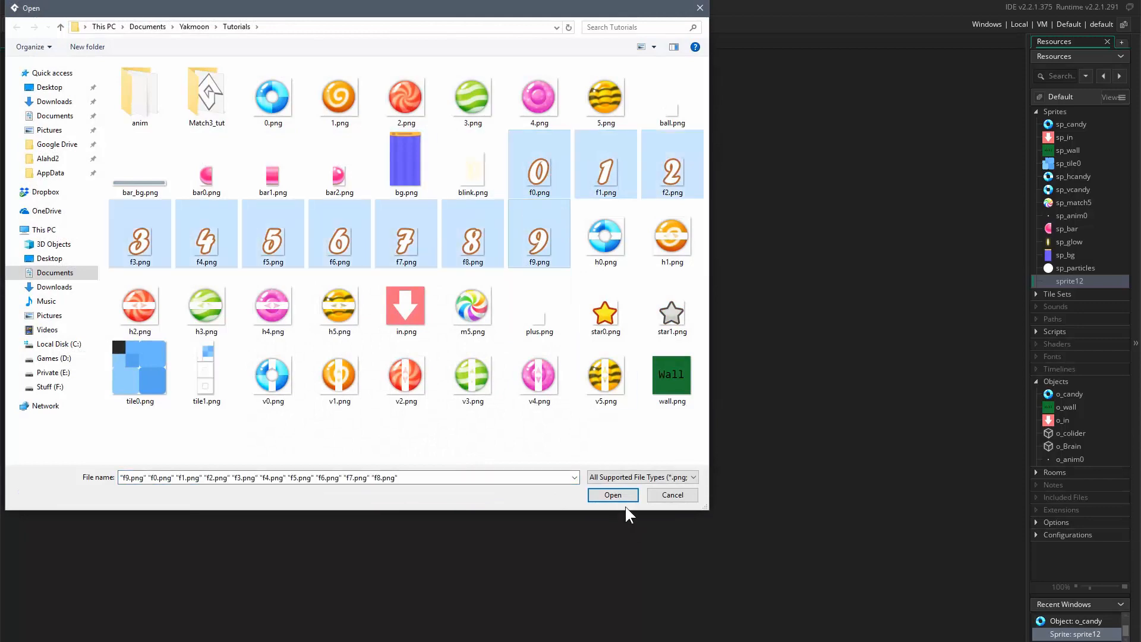
pyautogui.click(613, 495)
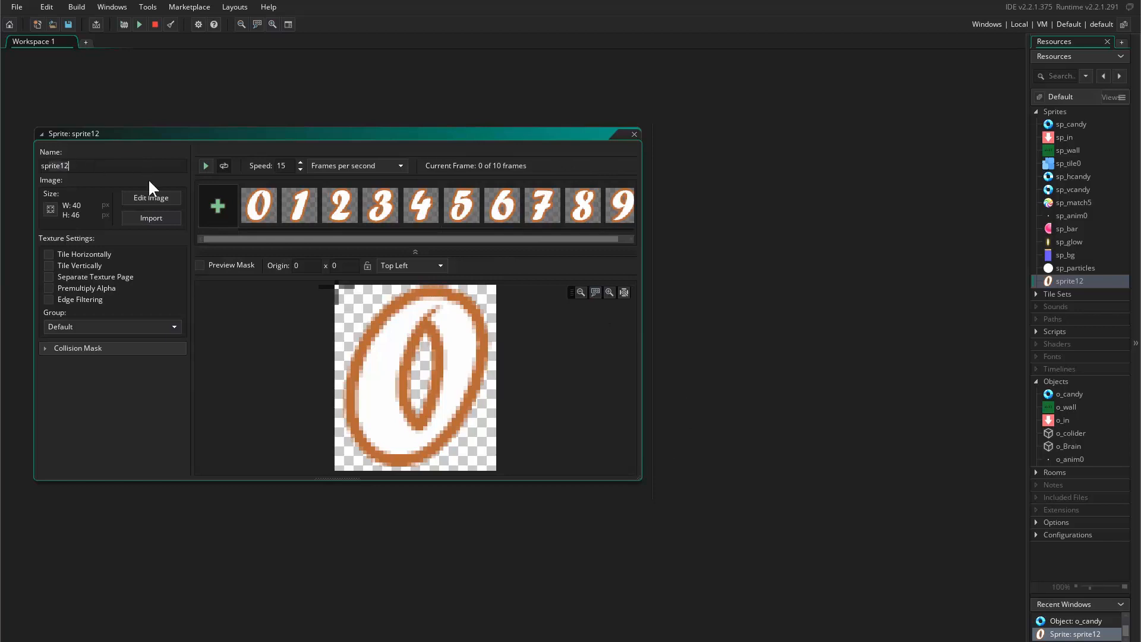
pyautogui.write('sp_moves_font')
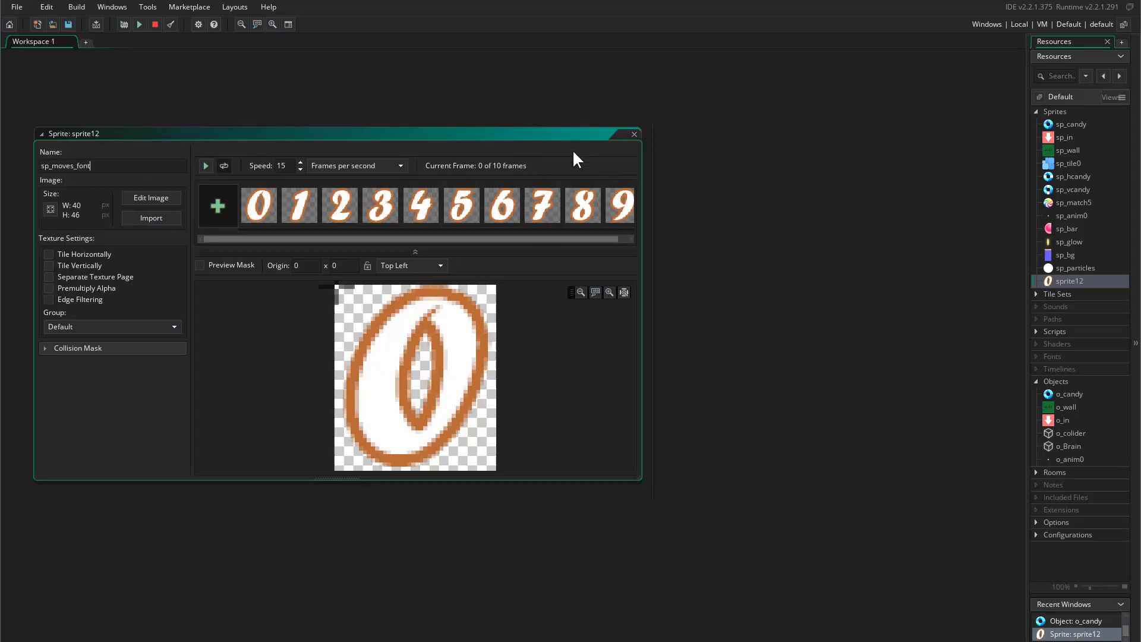
pyautogui.click(634, 134)
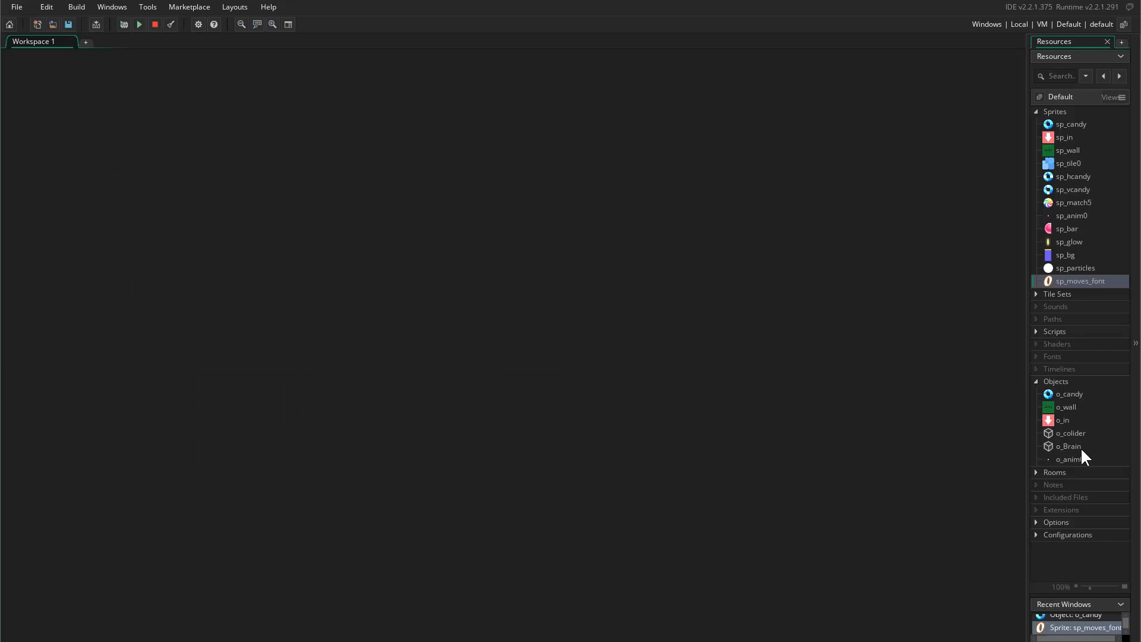
# Open o_Brain's Create event and delete the alpha and count lines 14–15.
pyautogui.doubleClick(1069, 446)
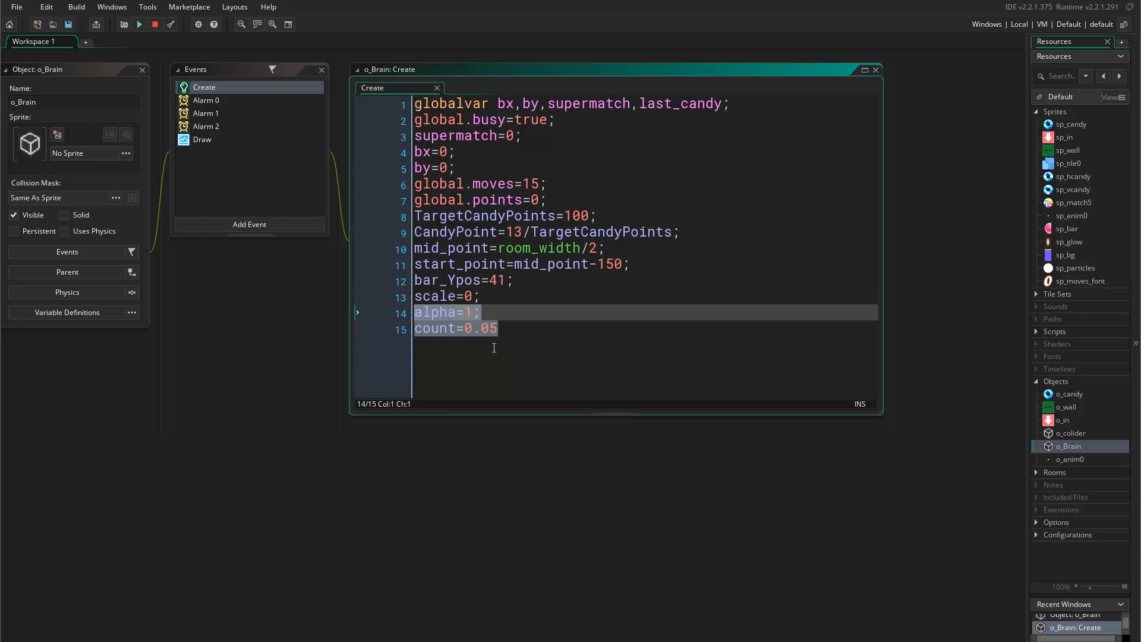
pyautogui.press('Delete')
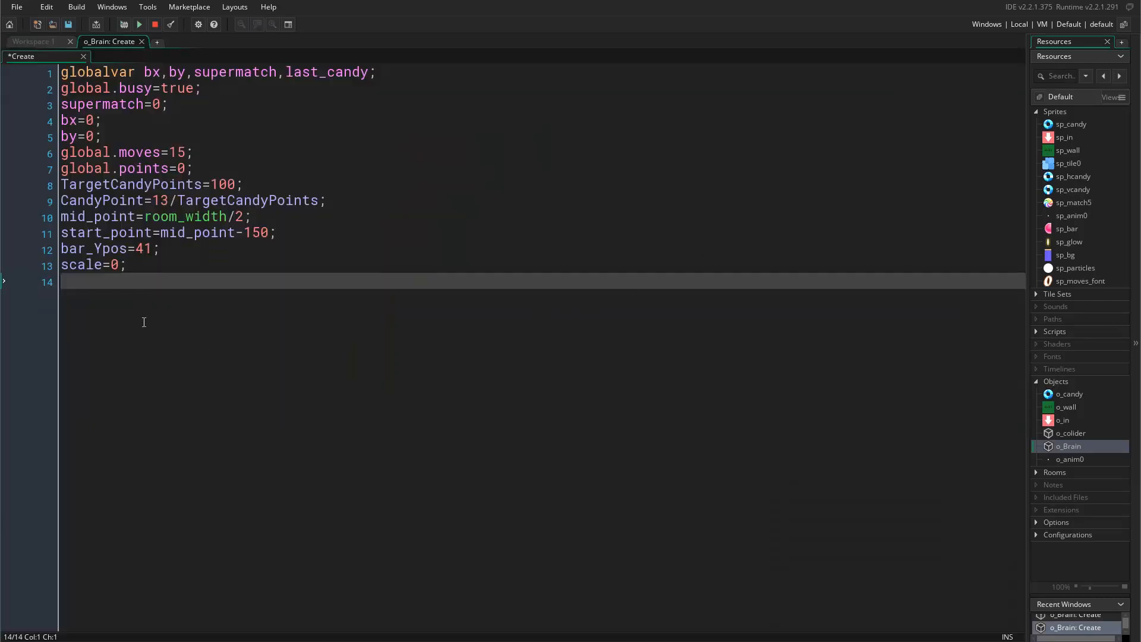
pyautogui.write('moves_font=font_add_sprite_ext(sp_moves_font,"0123456789",true,-6);')
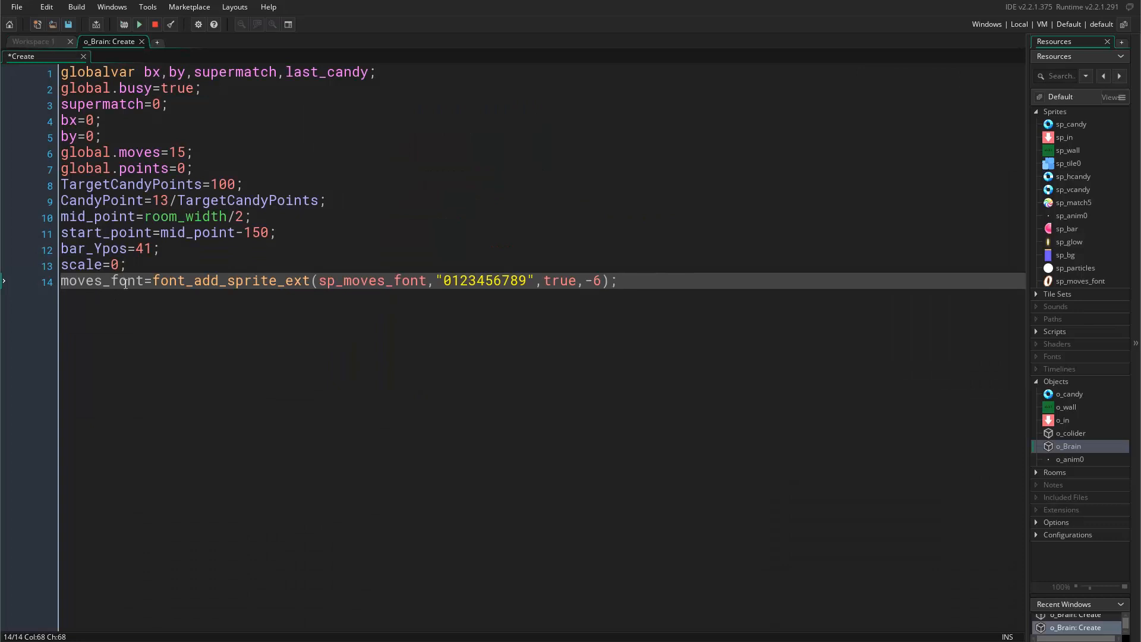
pyautogui.doubleClick(98, 281)
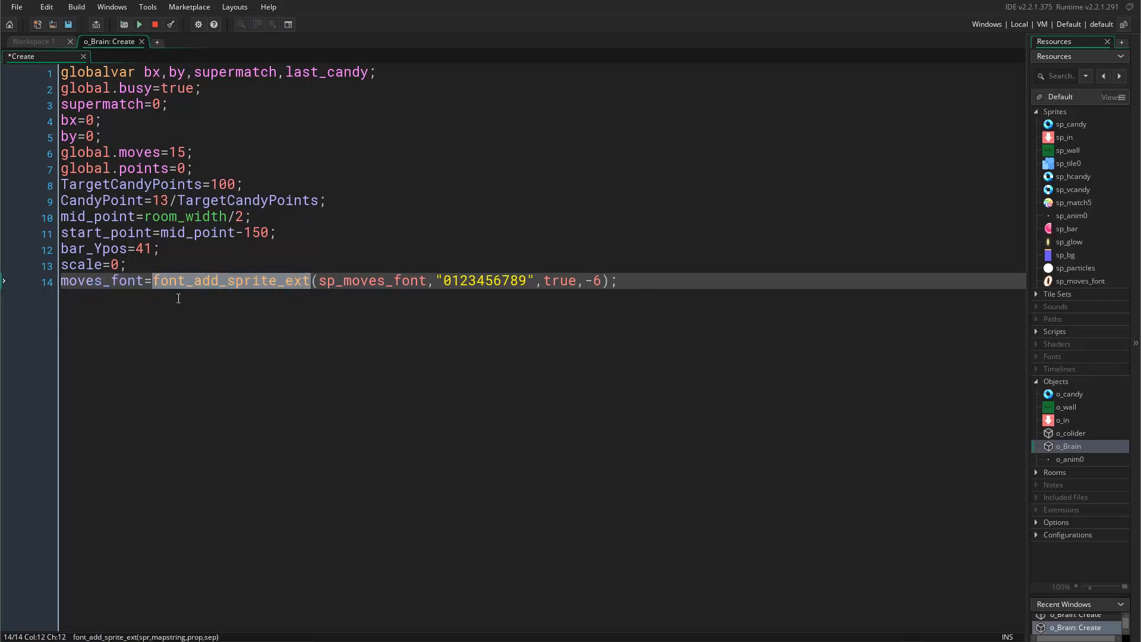
pyautogui.moveTo(275, 293)
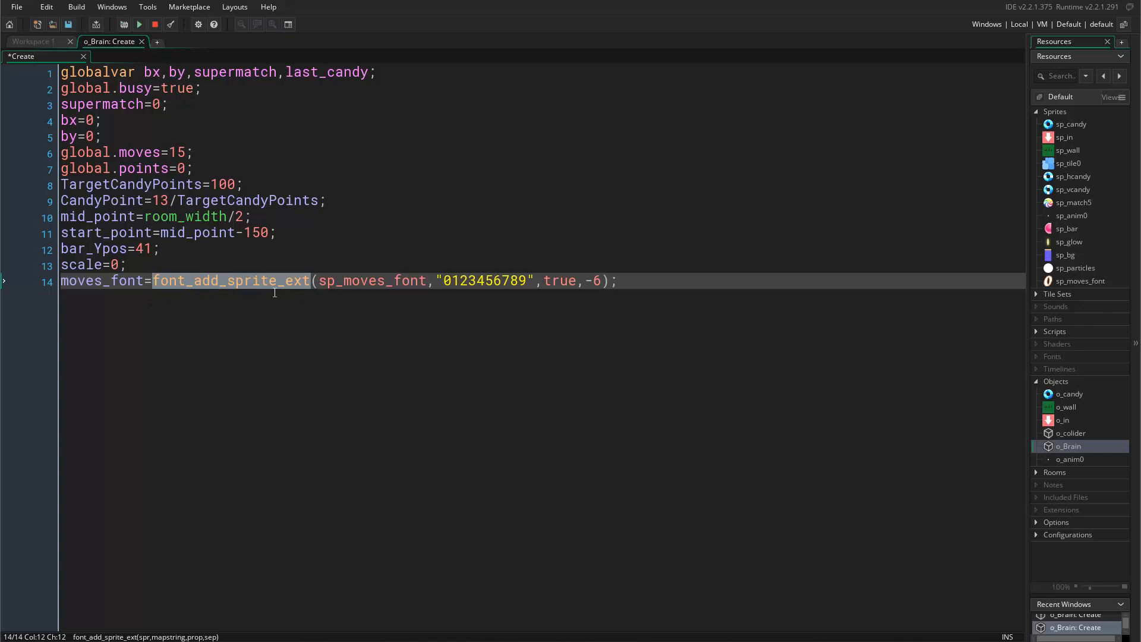
pyautogui.moveTo(542, 335)
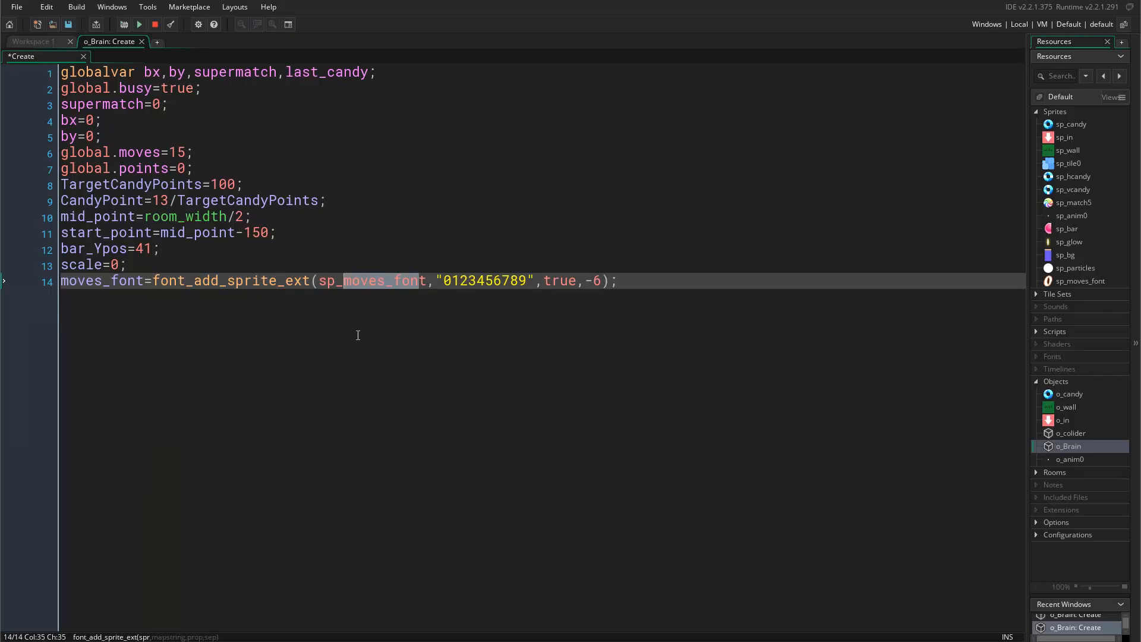
pyautogui.moveTo(1081, 281)
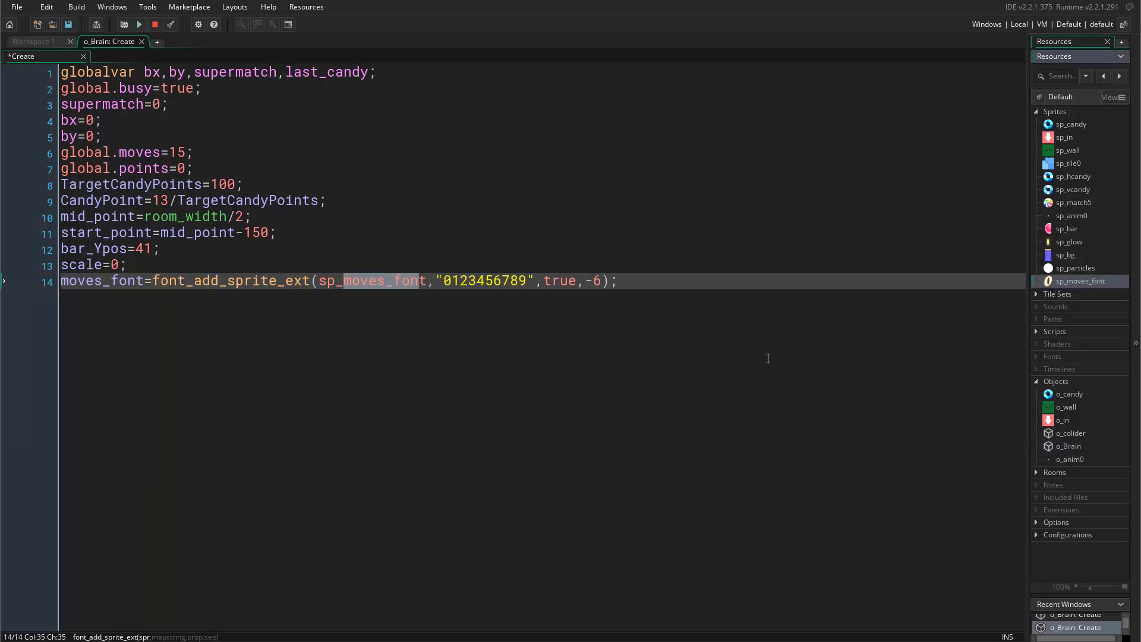
pyautogui.moveTo(397, 293)
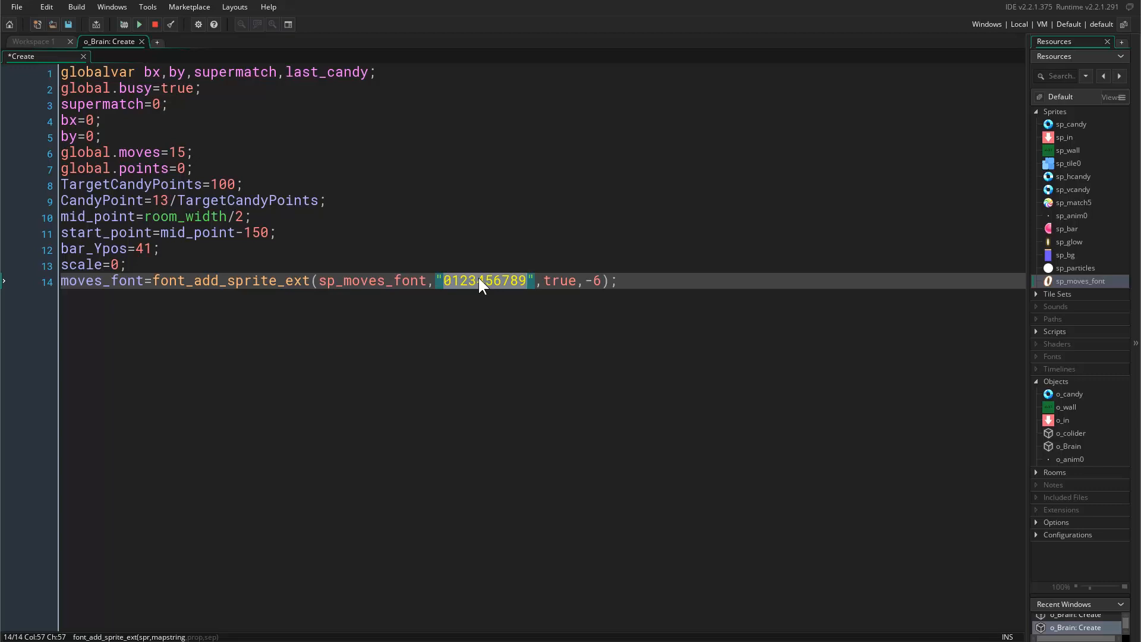
pyautogui.moveTo(1066, 289)
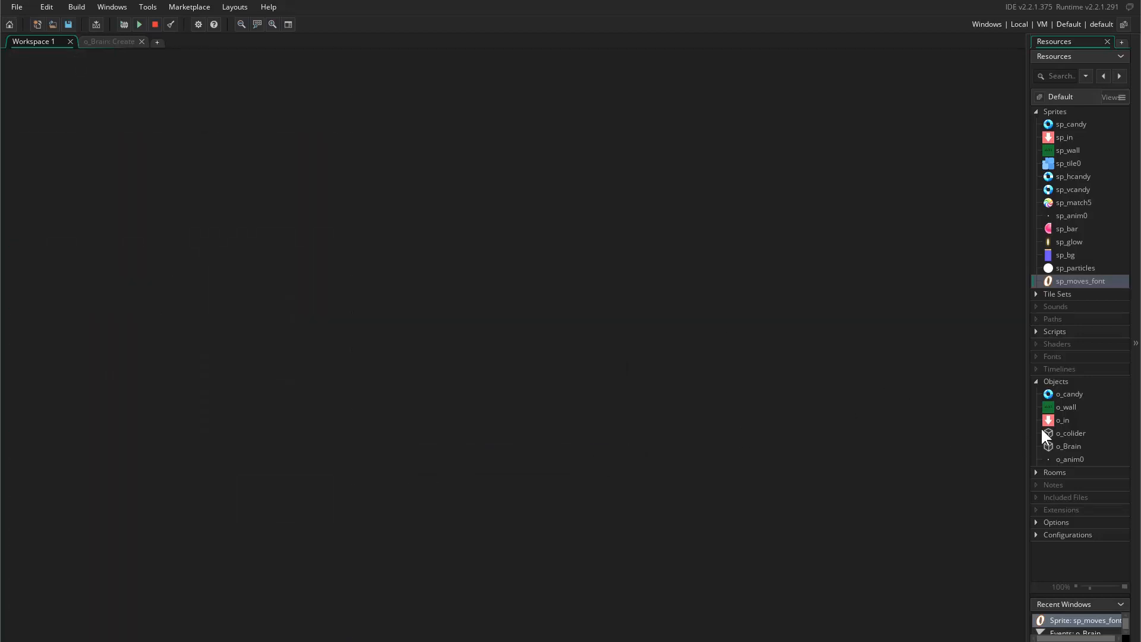
# Reopen o_Brain's Create event to review the -6 spacing, then open its Draw event.
pyautogui.doubleClick(1068, 446)
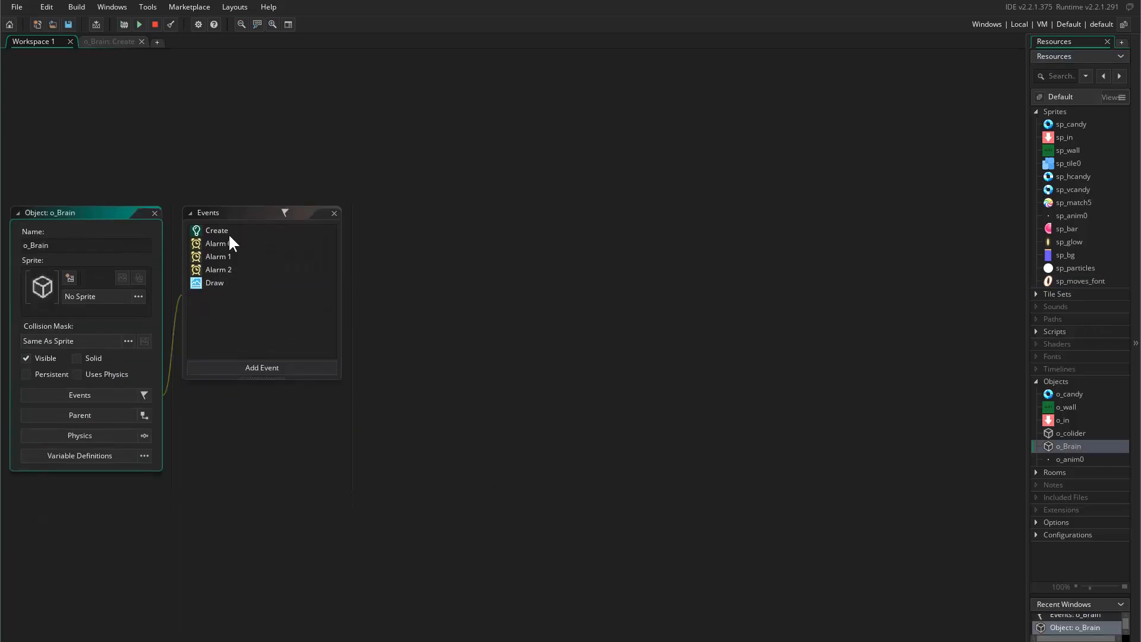
pyautogui.doubleClick(217, 230)
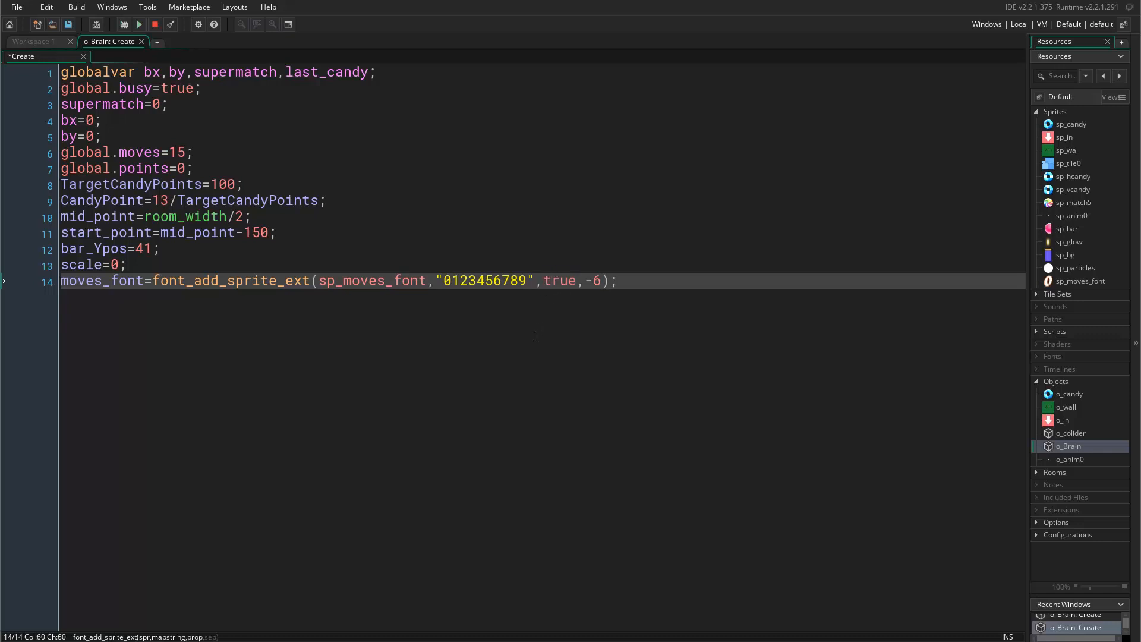
pyautogui.doubleClick(561, 280)
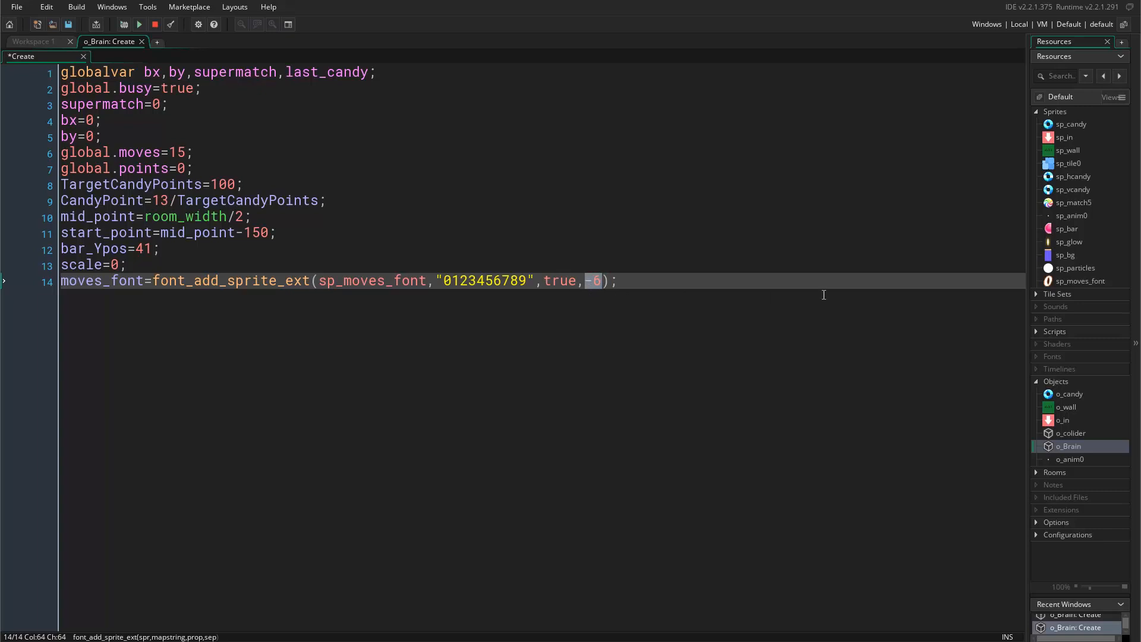
pyautogui.doubleClick(1080, 281)
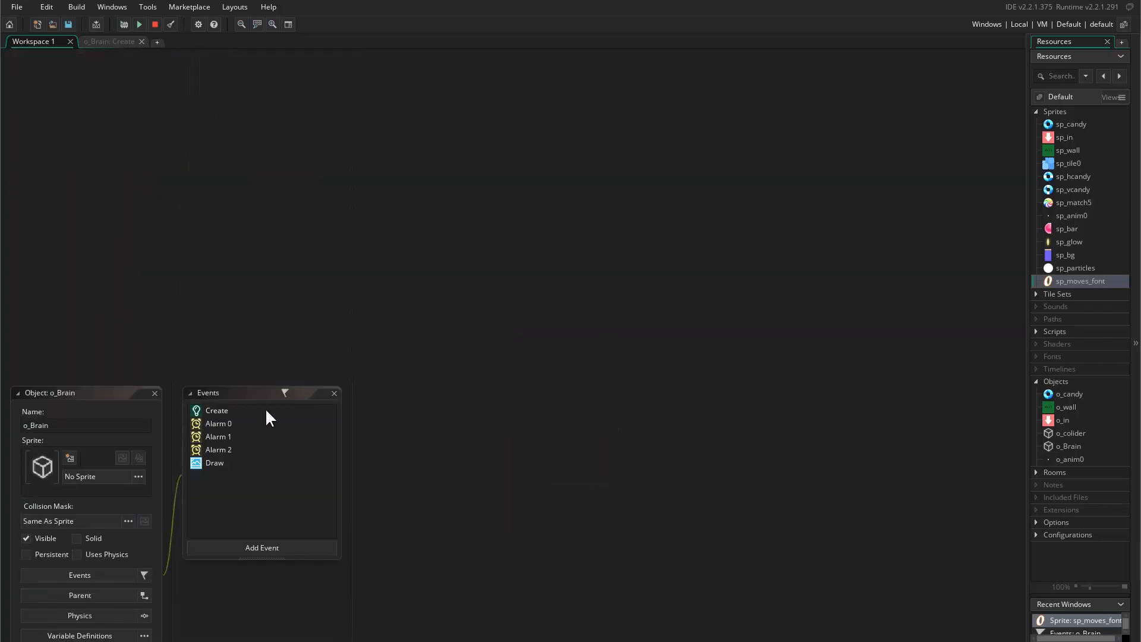
pyautogui.doubleClick(217, 410)
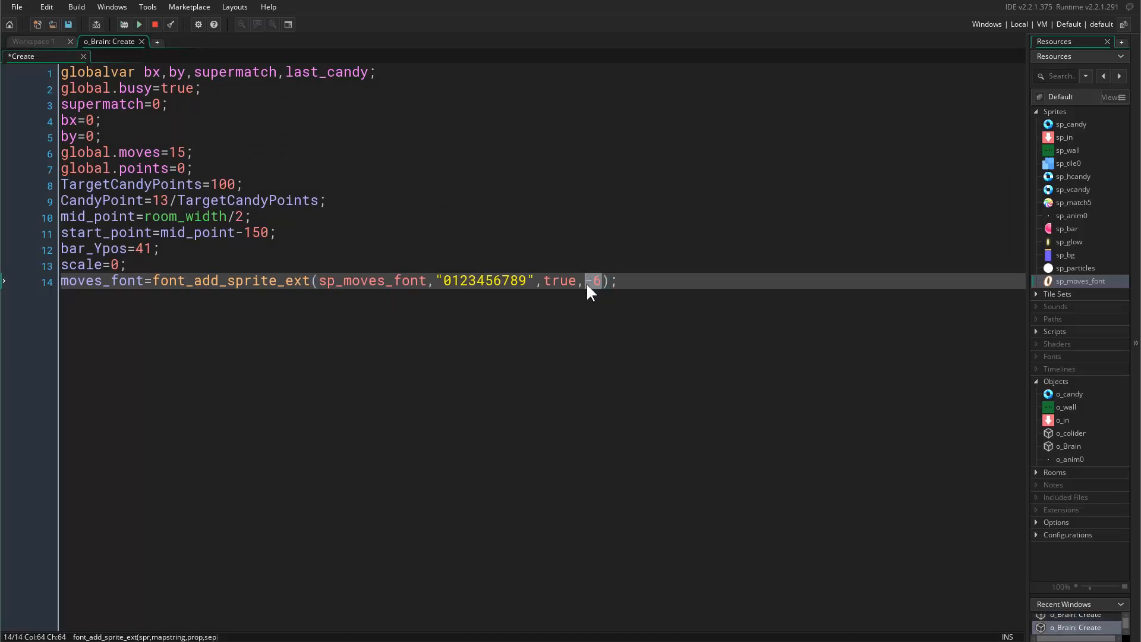
pyautogui.moveTo(584, 299)
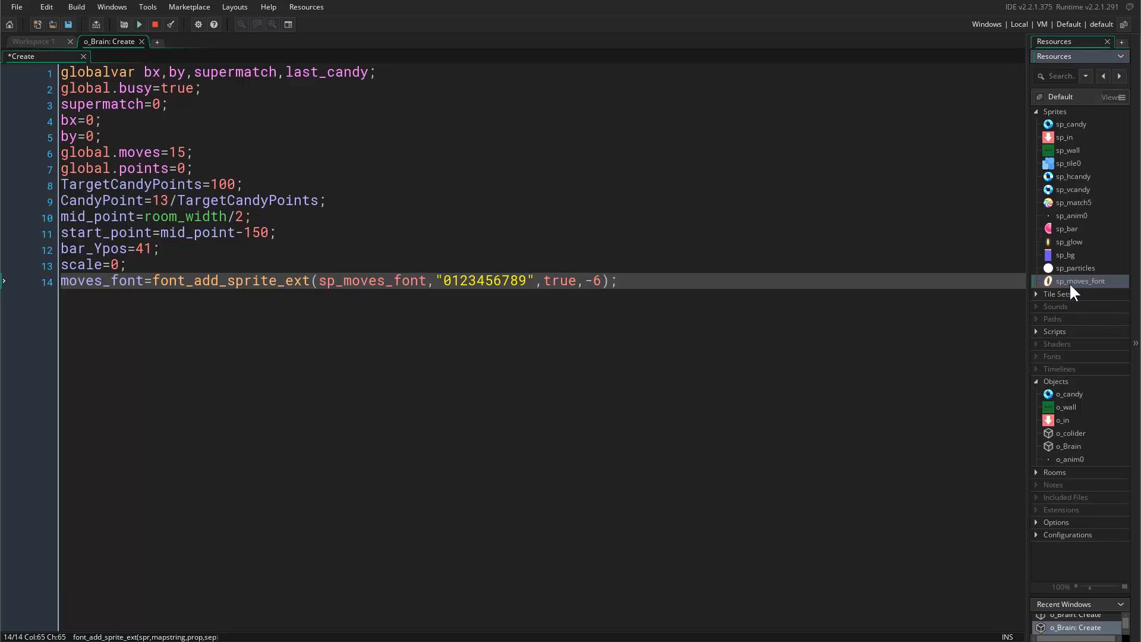
pyautogui.moveTo(885, 308)
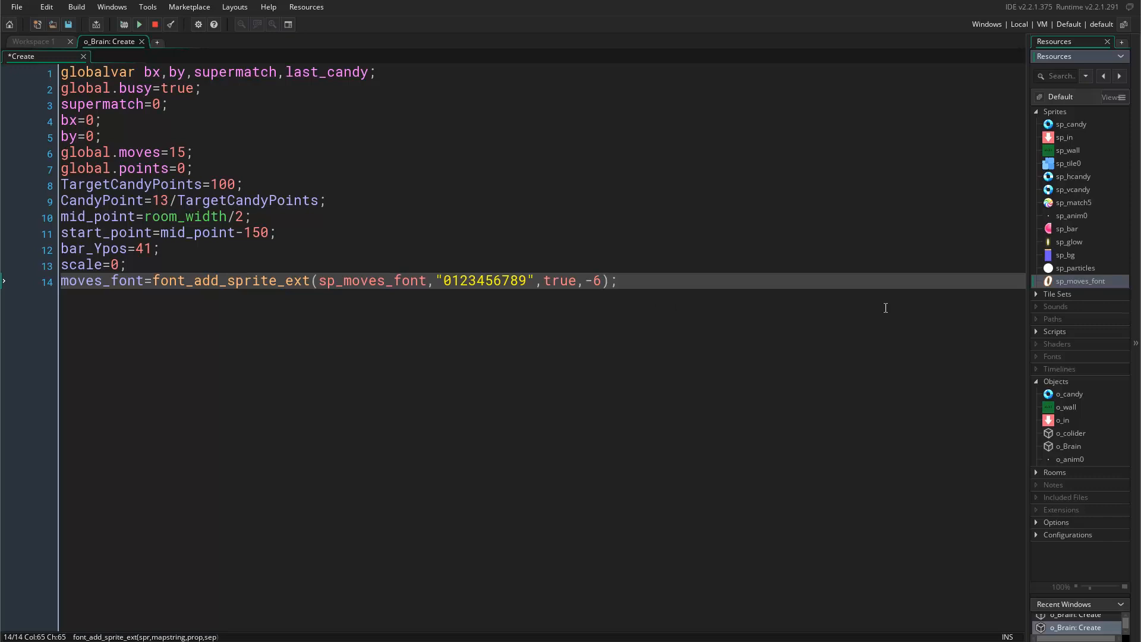
pyautogui.moveTo(936, 296)
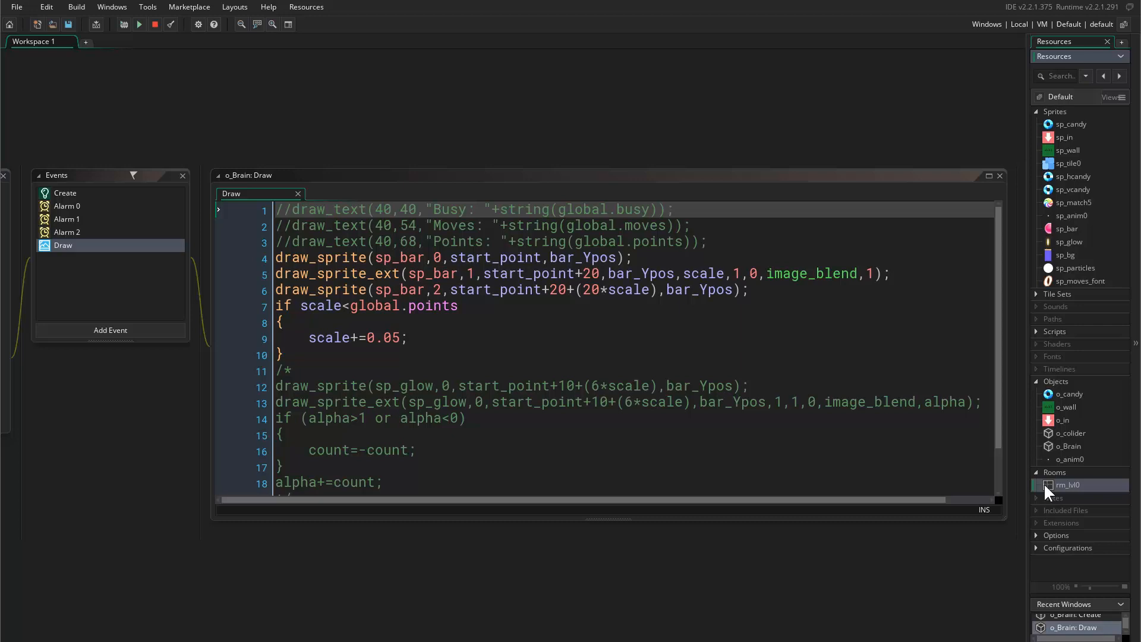
# Open rm_lvl0, drop the Busy and Points debug lines, and uncomment the Moves line.
pyautogui.doubleClick(1068, 484)
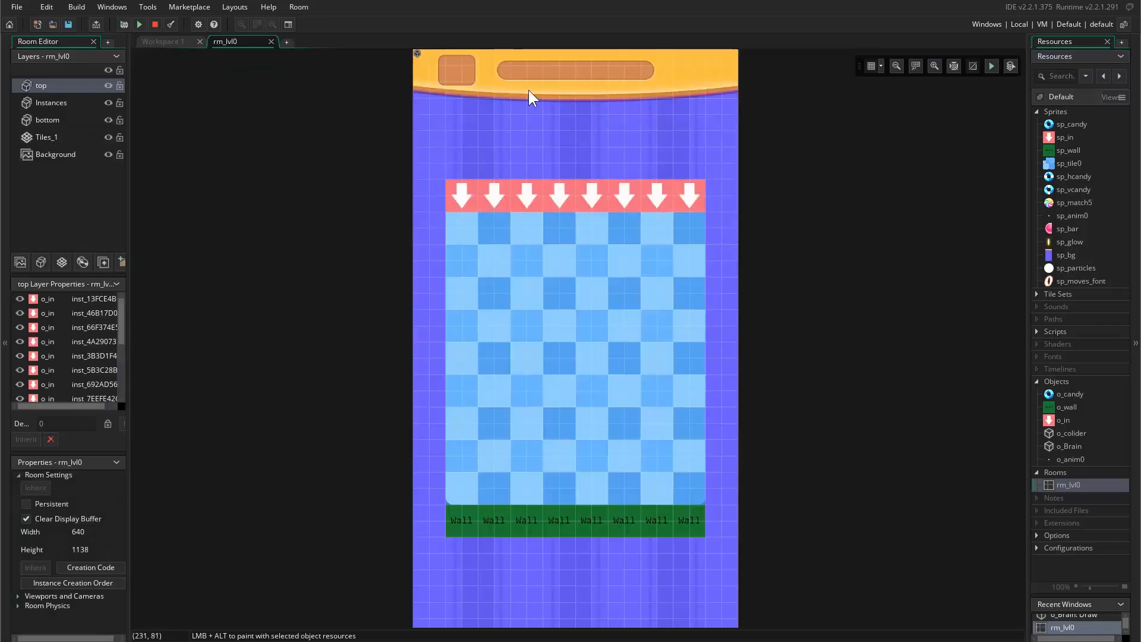
pyautogui.moveTo(468, 74)
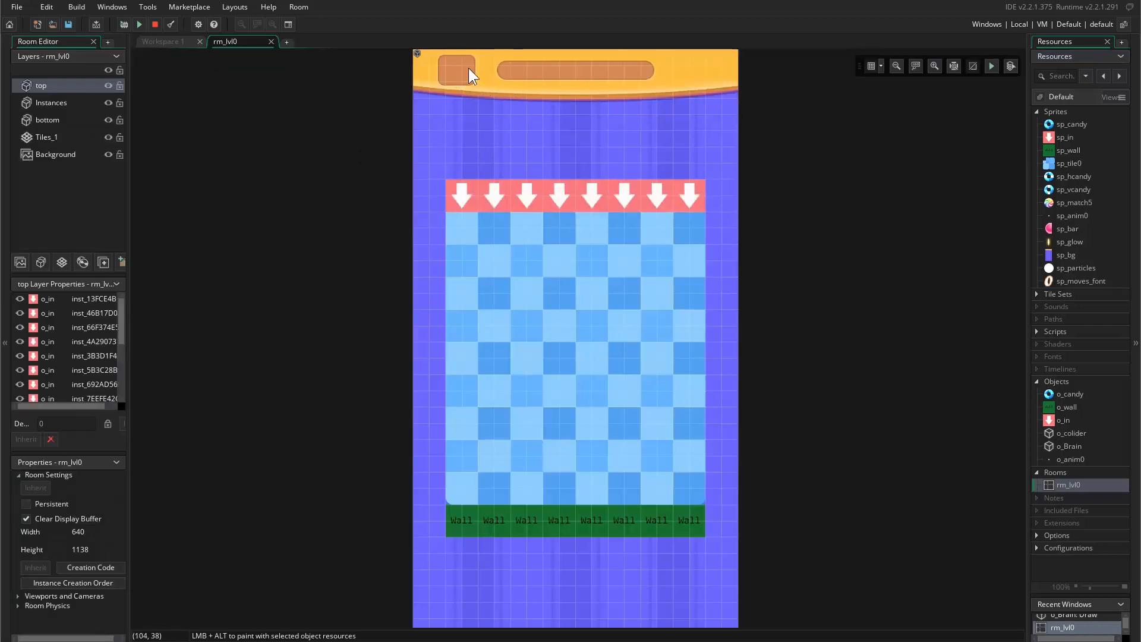
pyautogui.click(171, 41)
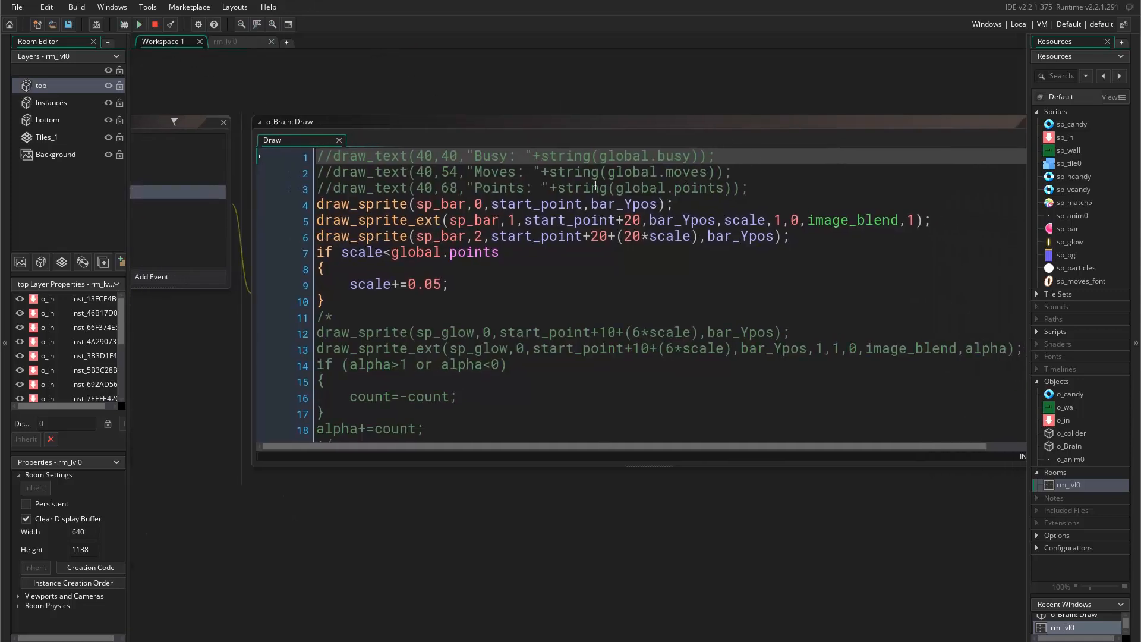
pyautogui.moveTo(332, 172)
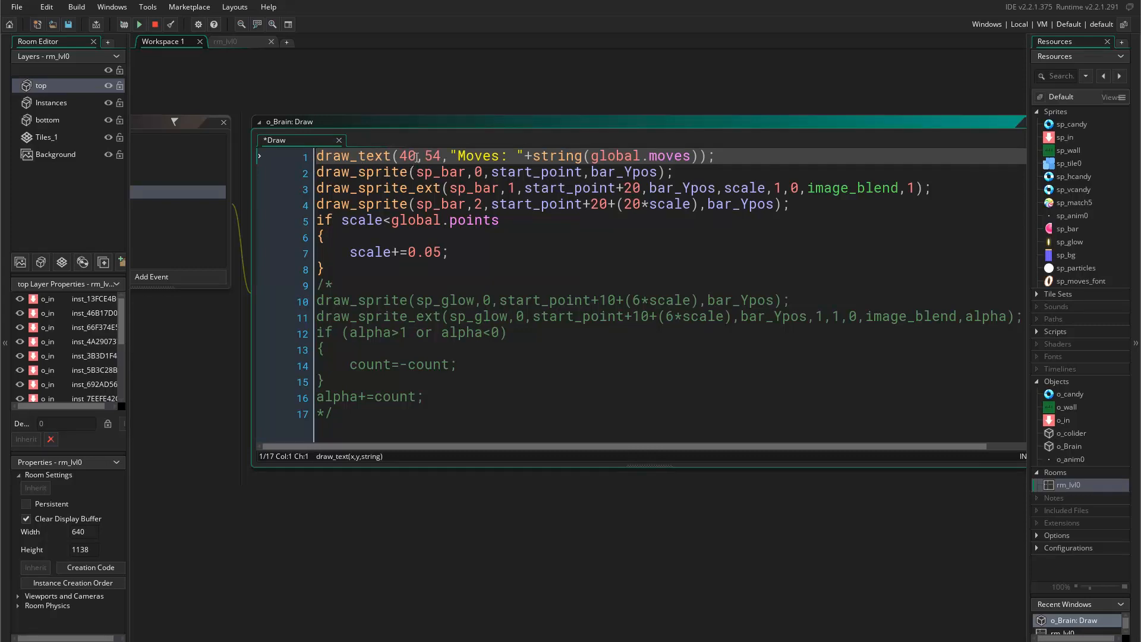
# Change the moves line to draw_text(86,bar_Ypos,global.moves);, replacing x 40 with 86.
pyautogui.doubleClick(407, 156)
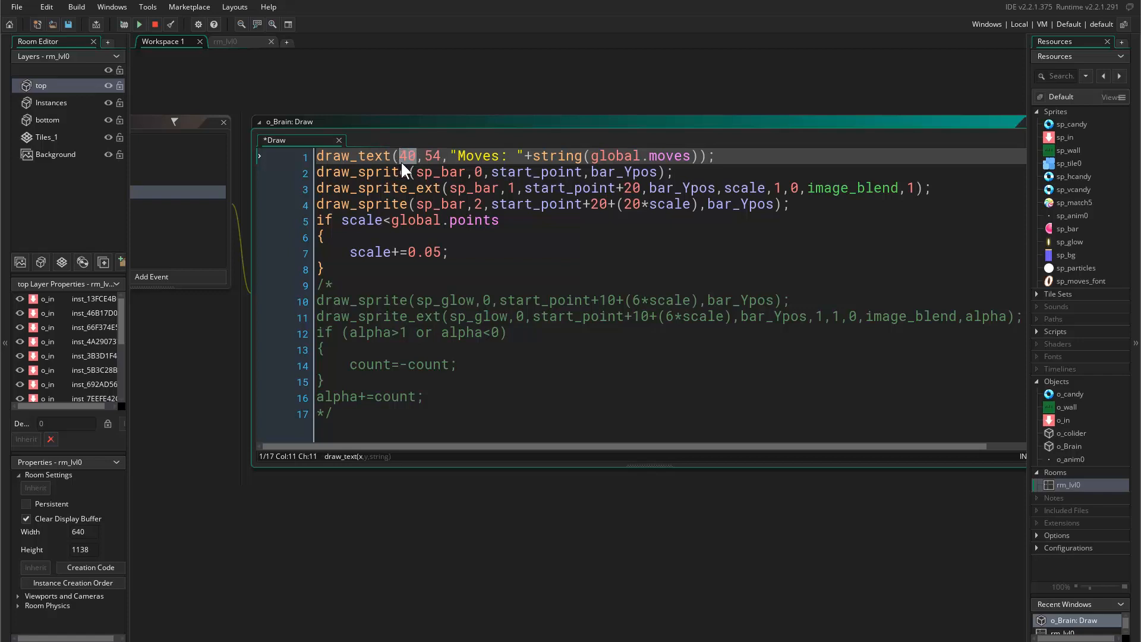
pyautogui.moveTo(419, 300)
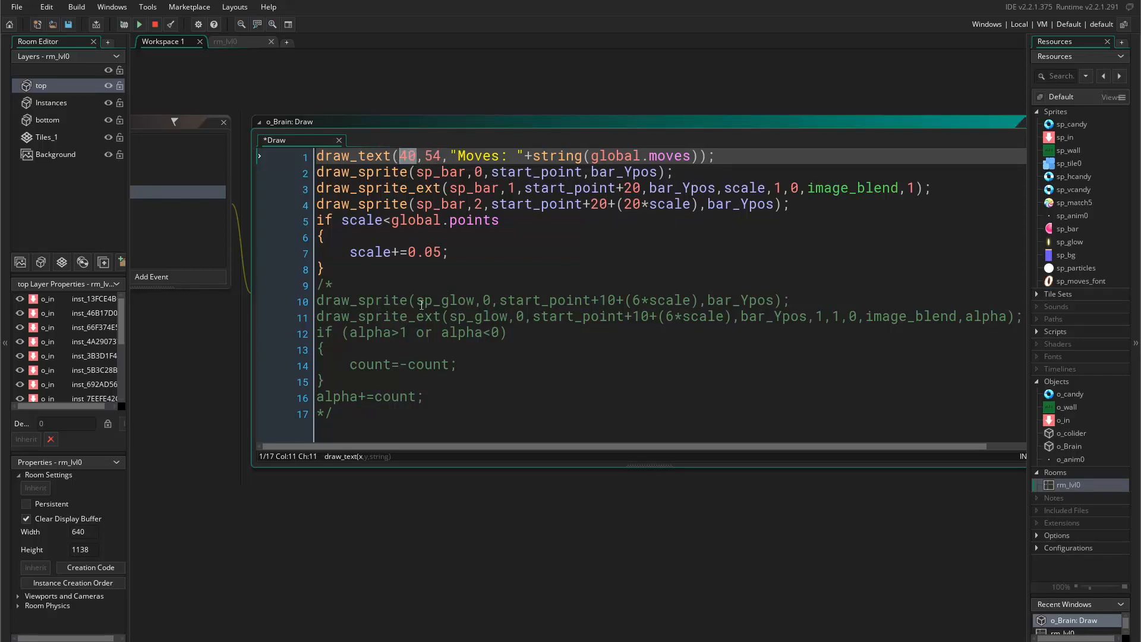
pyautogui.write('86')
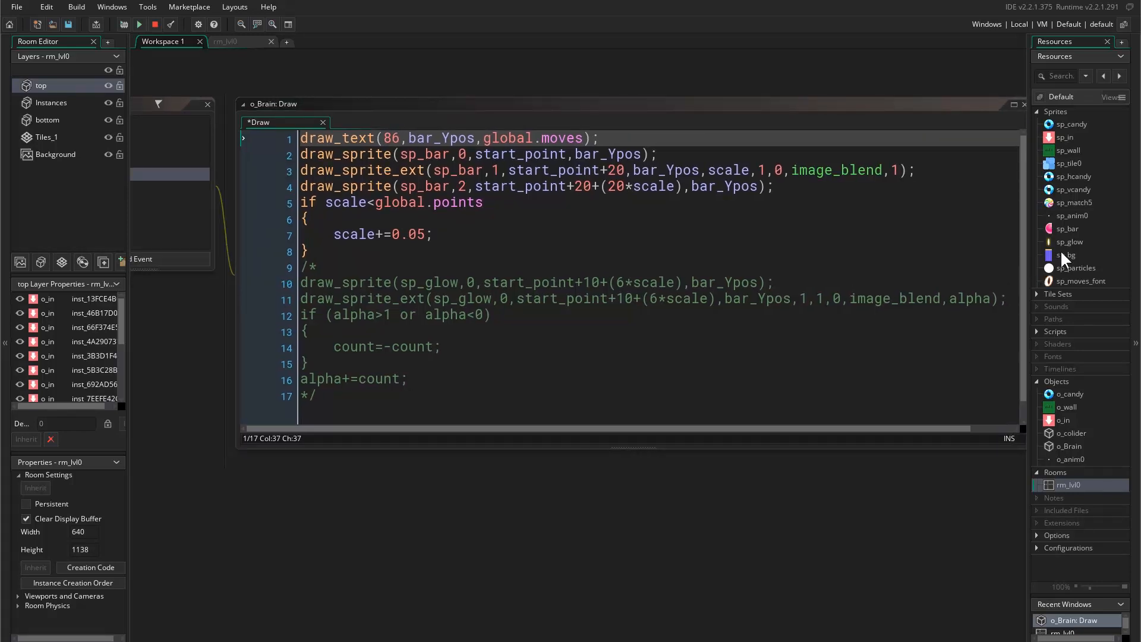
# Add a new line inside the scale if block for drawing sp_glow.
pyautogui.doubleClick(1070, 241)
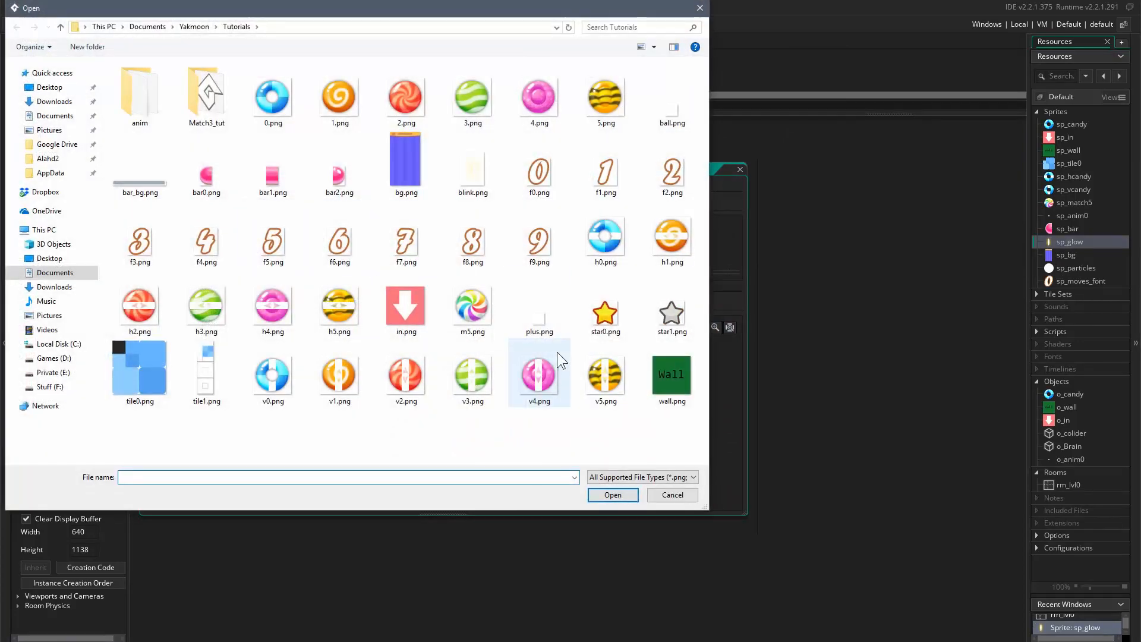
pyautogui.click(672, 496)
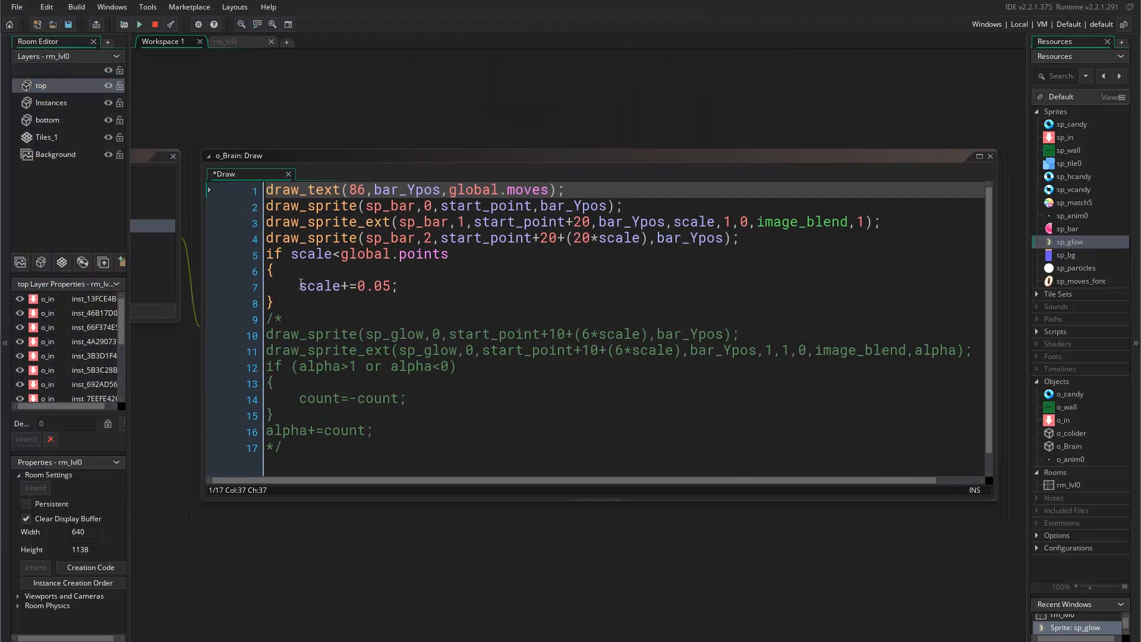
pyautogui.press('Enter')
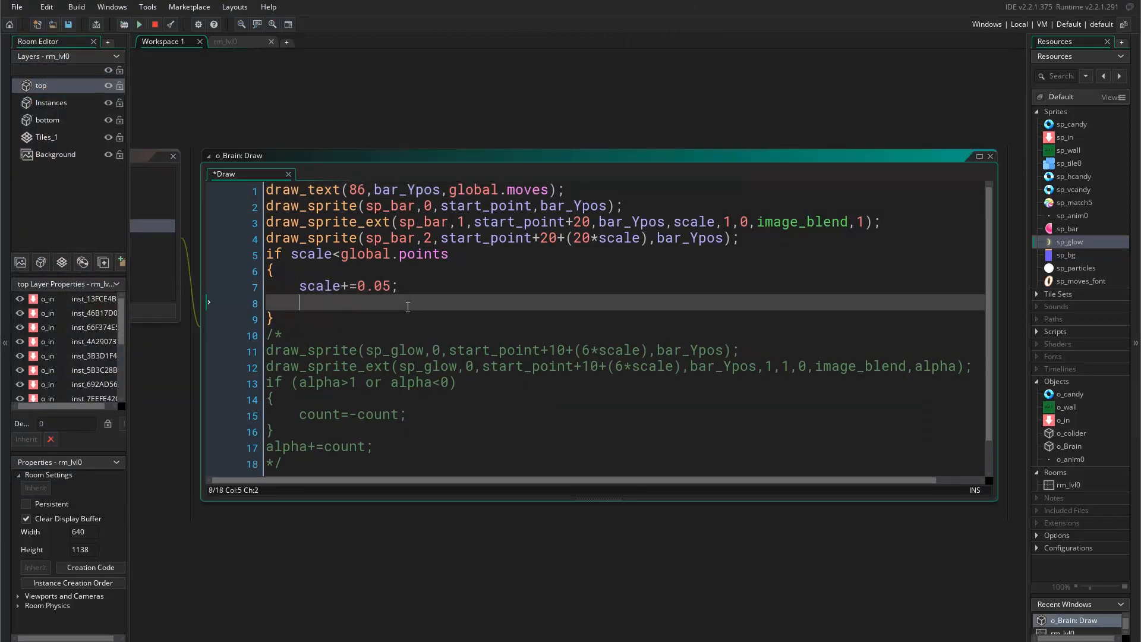
pyautogui.moveTo(371, 317)
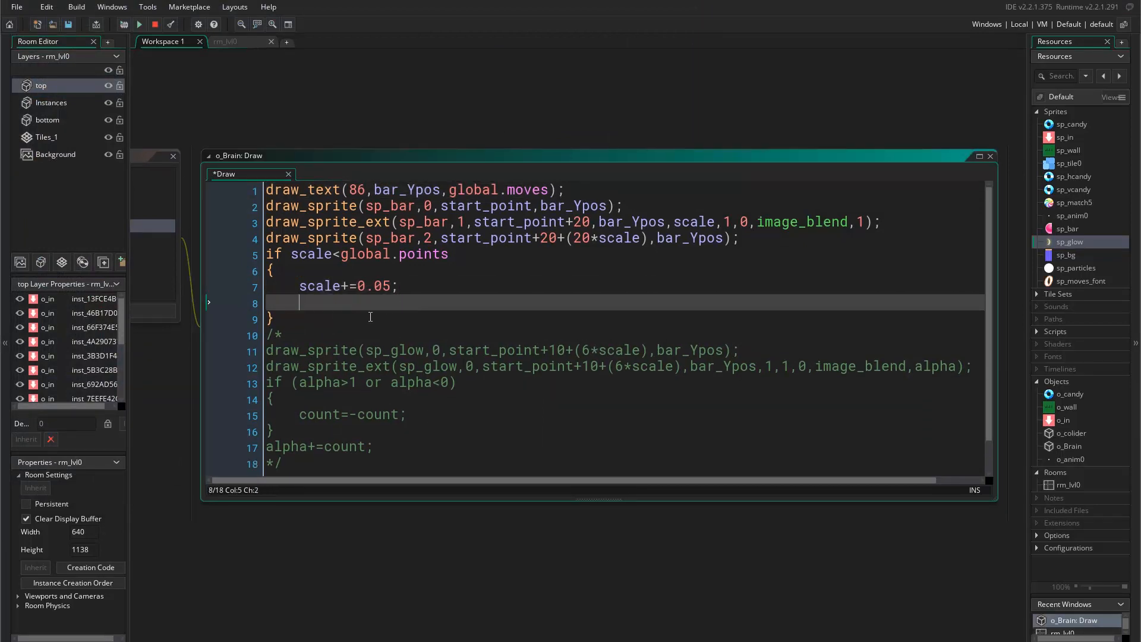
pyautogui.moveTo(508, 313)
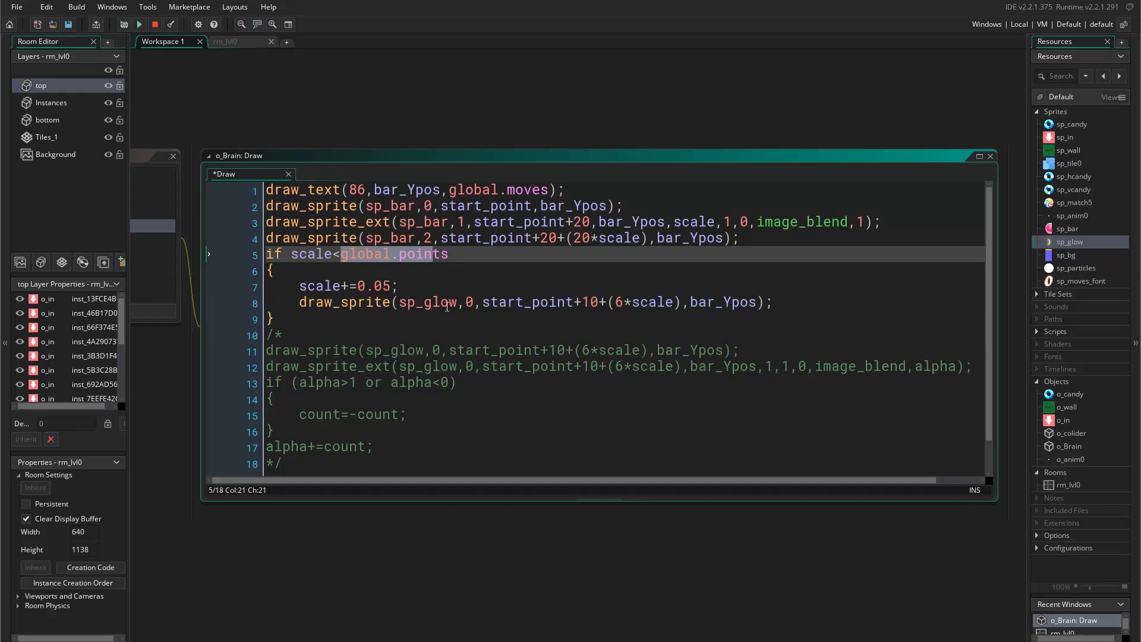
# Position the glow at start_point+20+(20*scale) and remove the old commented glow code.
pyautogui.click(539, 302)
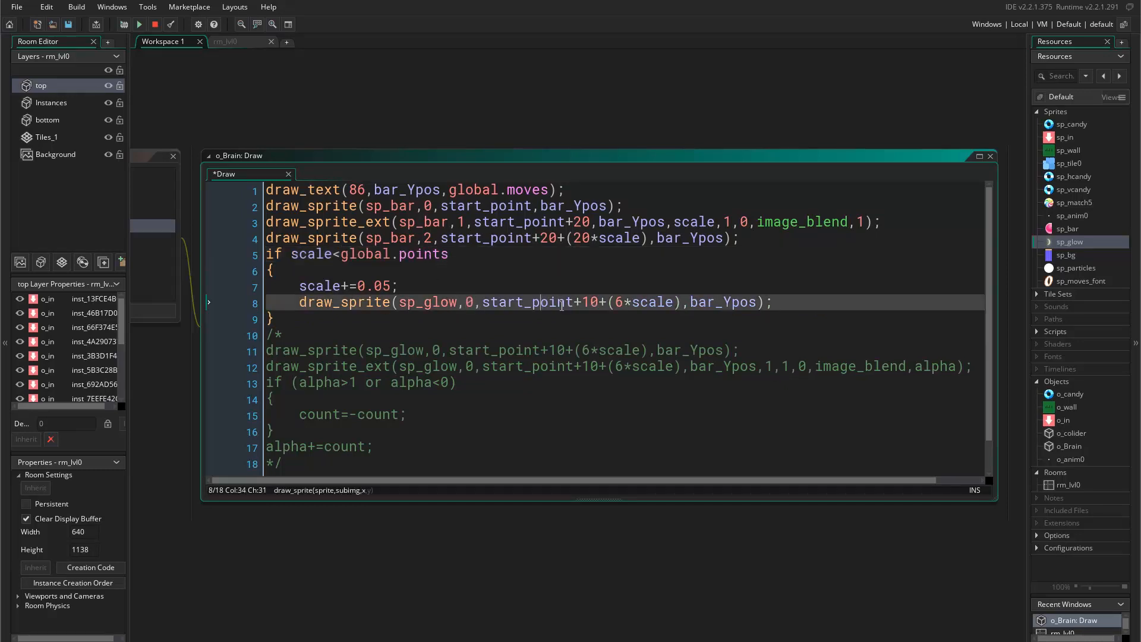
pyautogui.doubleClick(589, 302)
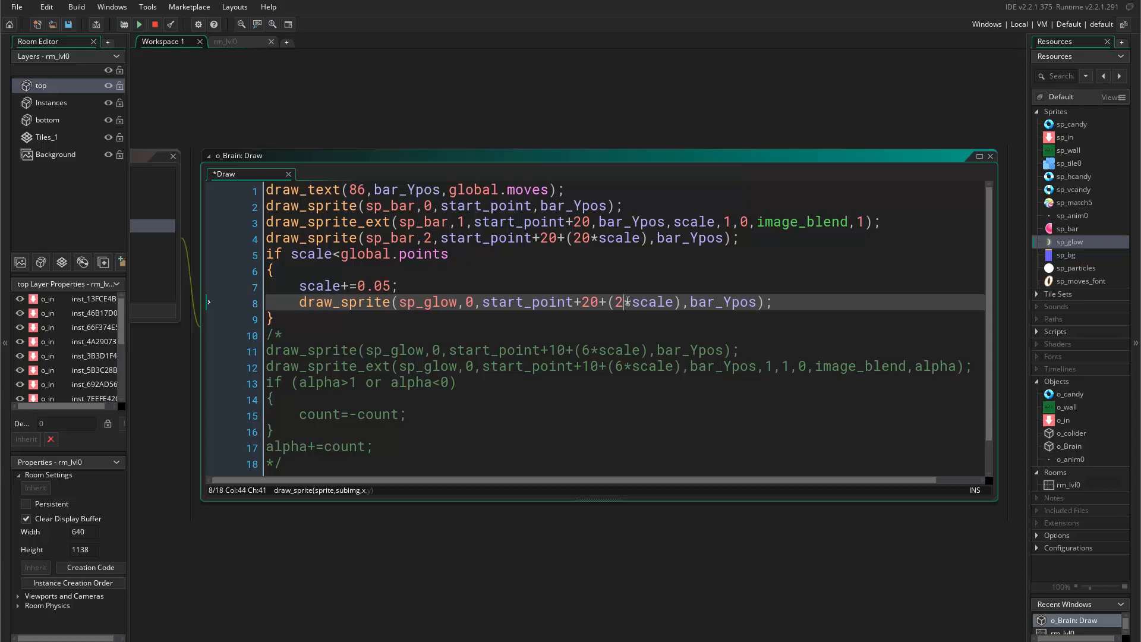
pyautogui.write('0')
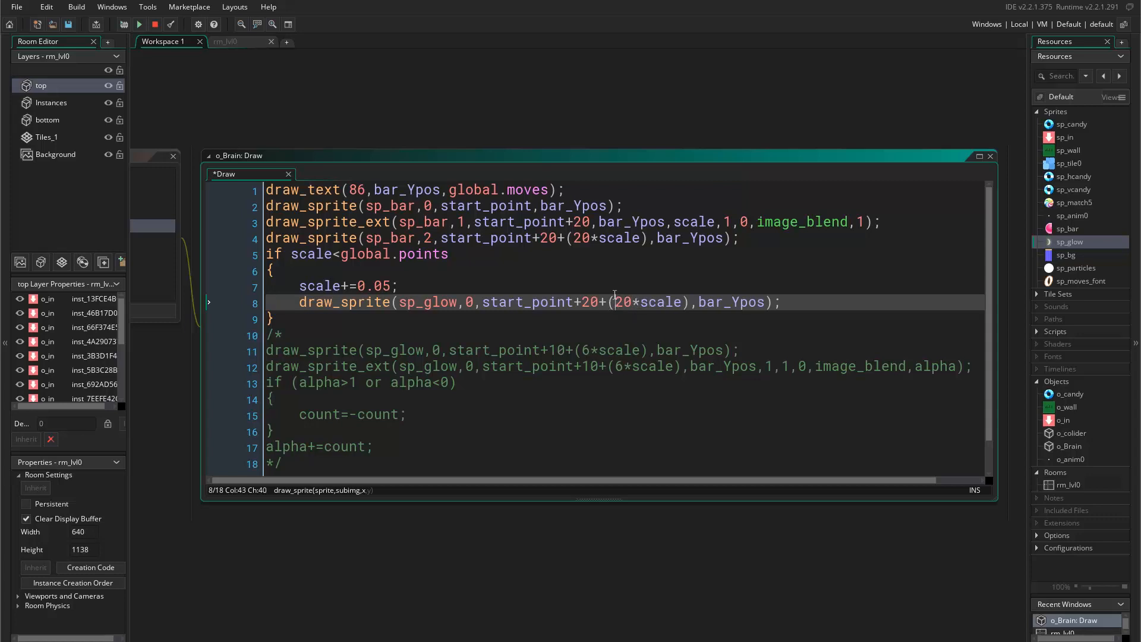
pyautogui.click(585, 222)
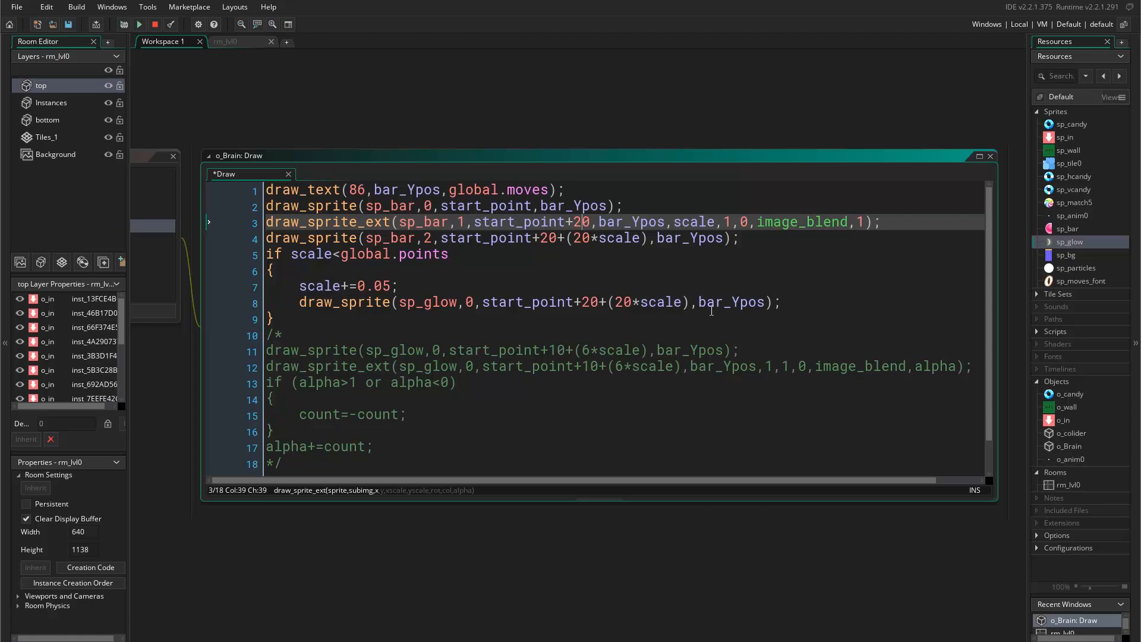
pyautogui.scroll(-3)
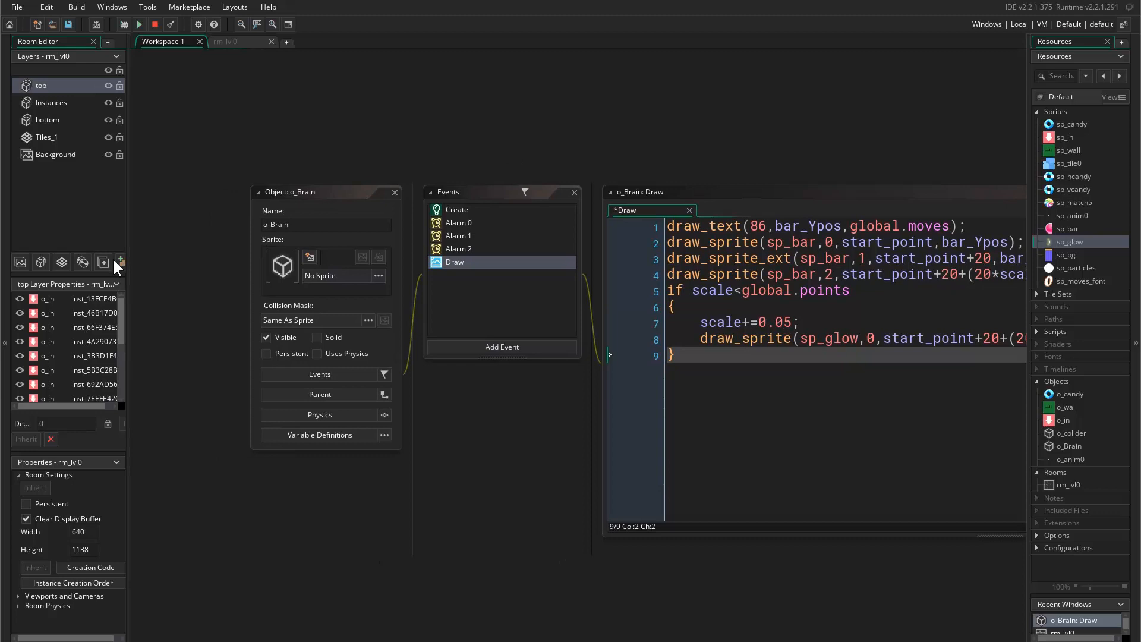
pyautogui.click(239, 41)
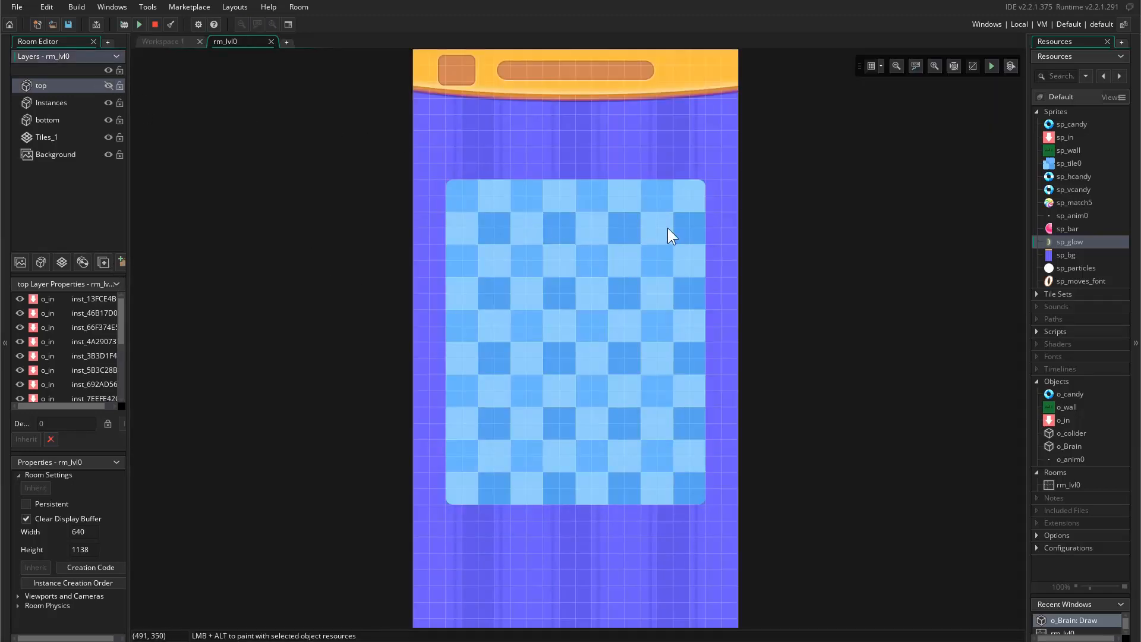
pyautogui.moveTo(464, 193)
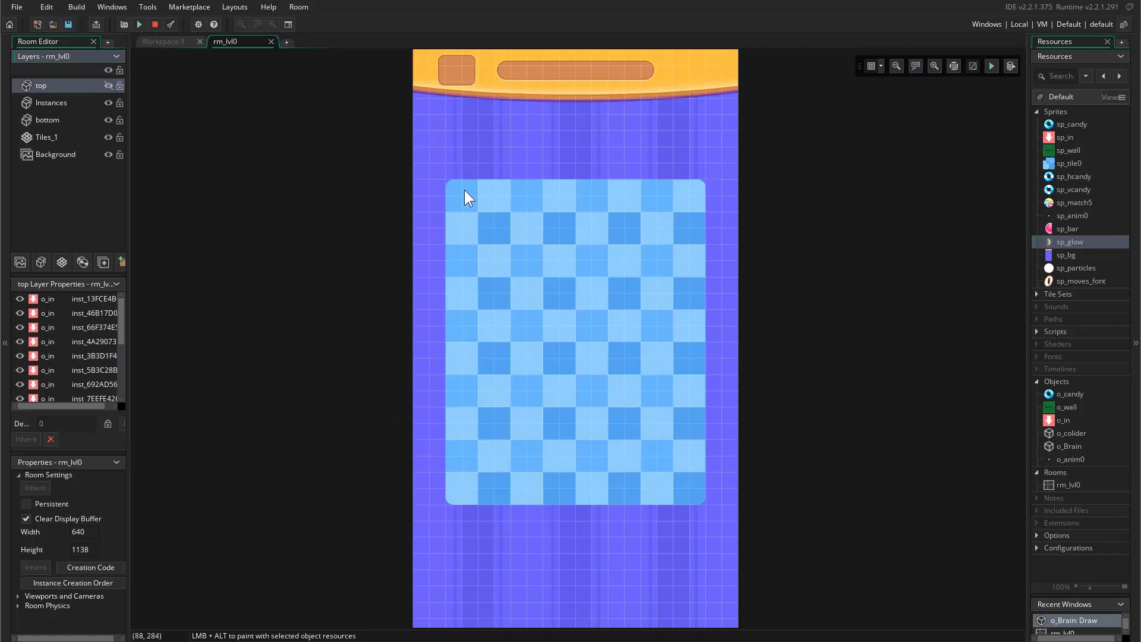
pyautogui.moveTo(462, 205)
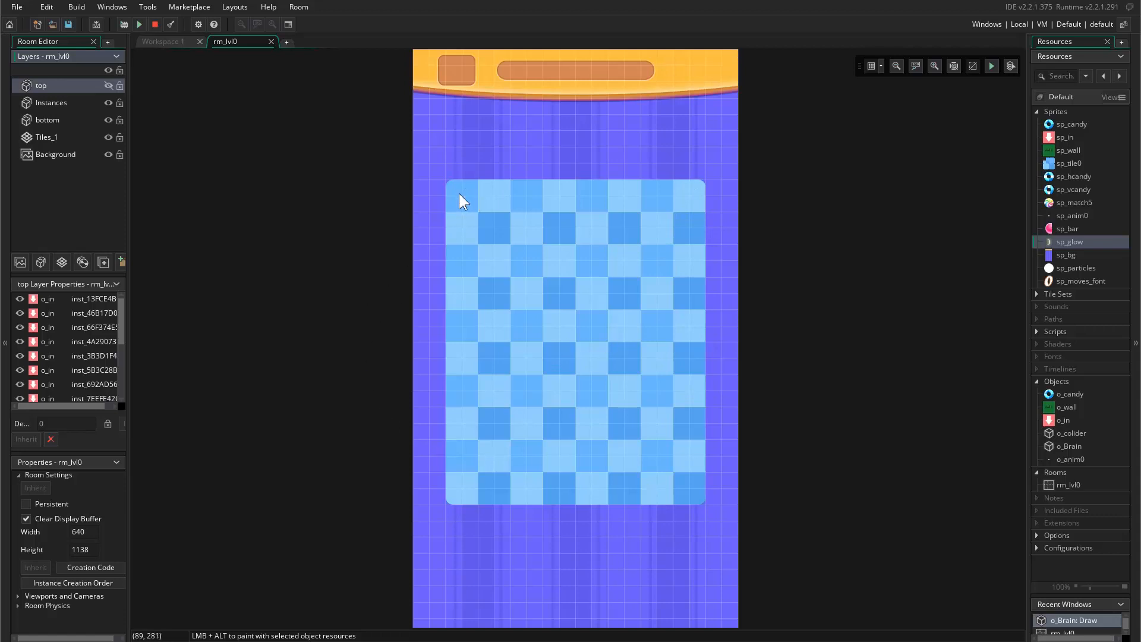
pyautogui.moveTo(475, 221)
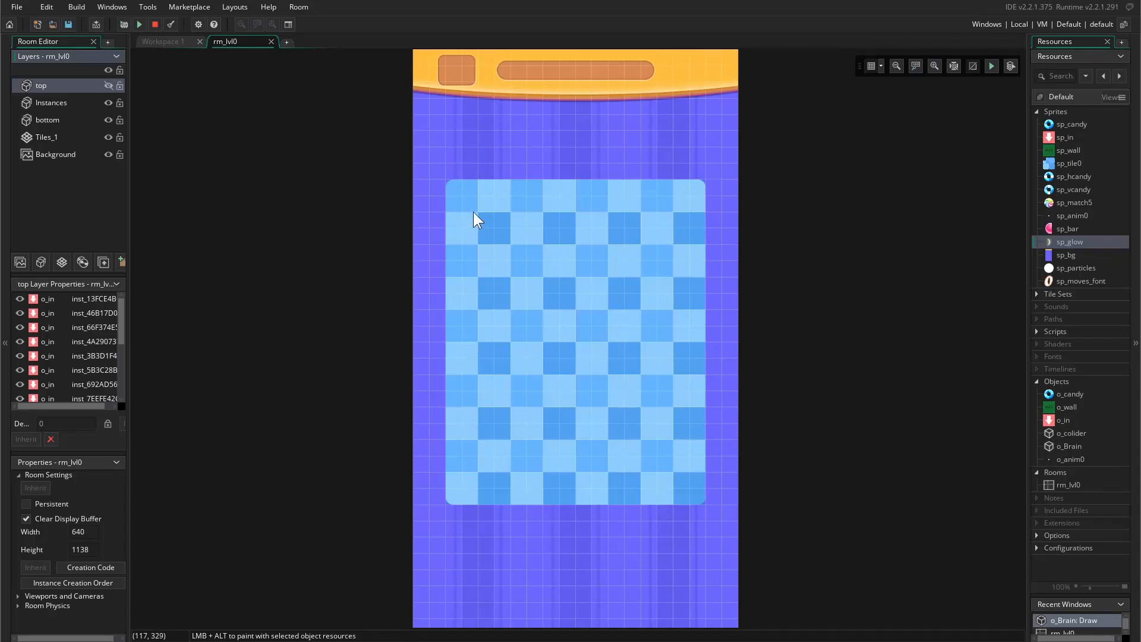
pyautogui.moveTo(474, 450)
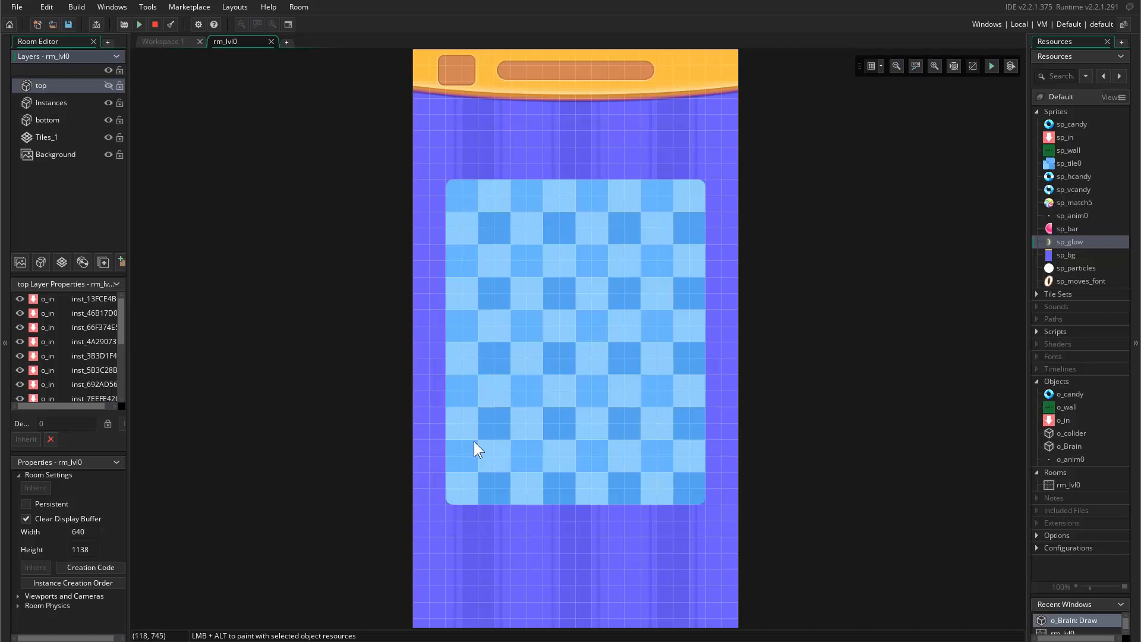
pyautogui.moveTo(595, 252)
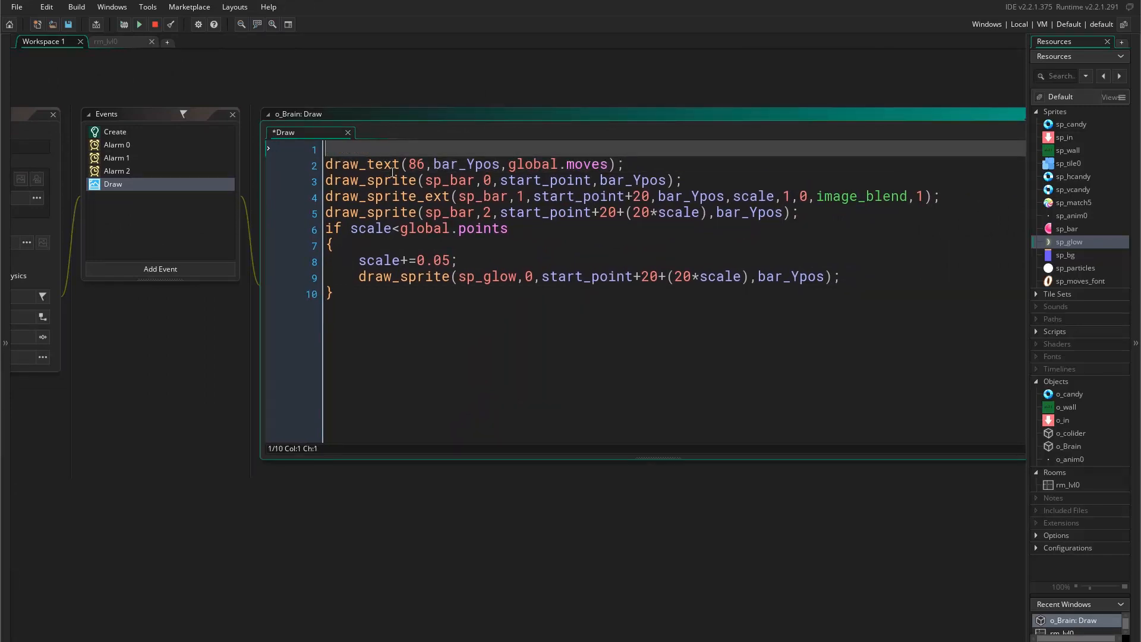
# Start the Draw event with moves_font, fa_center and fa_middle alignment, then run the game.
pyautogui.write('draw_set_font(moves_font);')
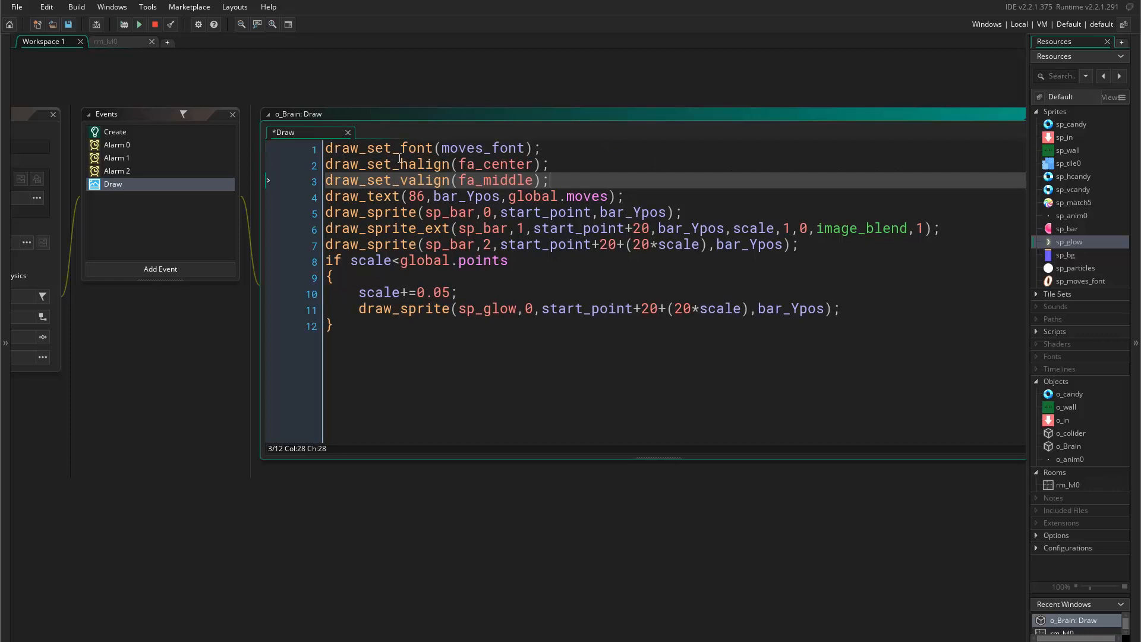
pyautogui.click(509, 148)
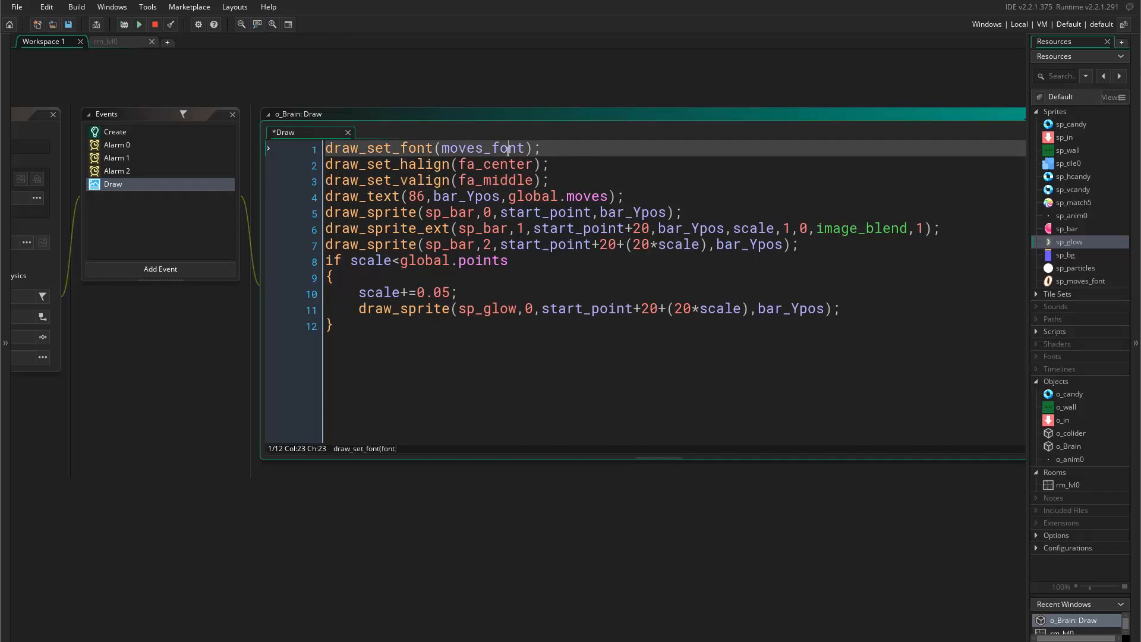
pyautogui.click(114, 132)
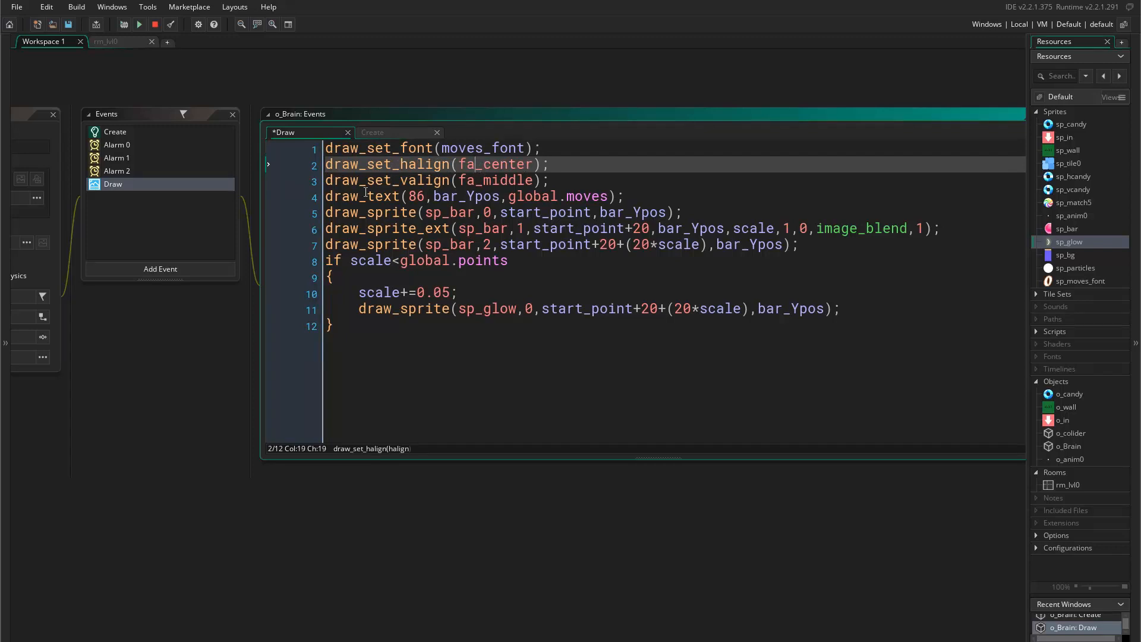
pyautogui.moveTo(445, 180)
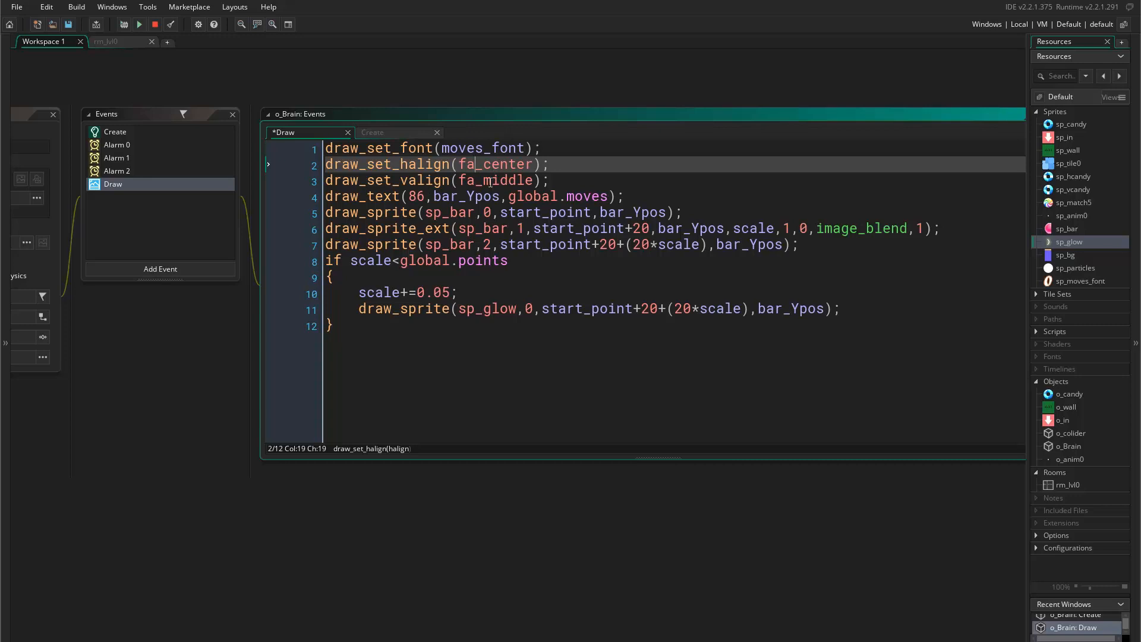
pyautogui.click(728, 180)
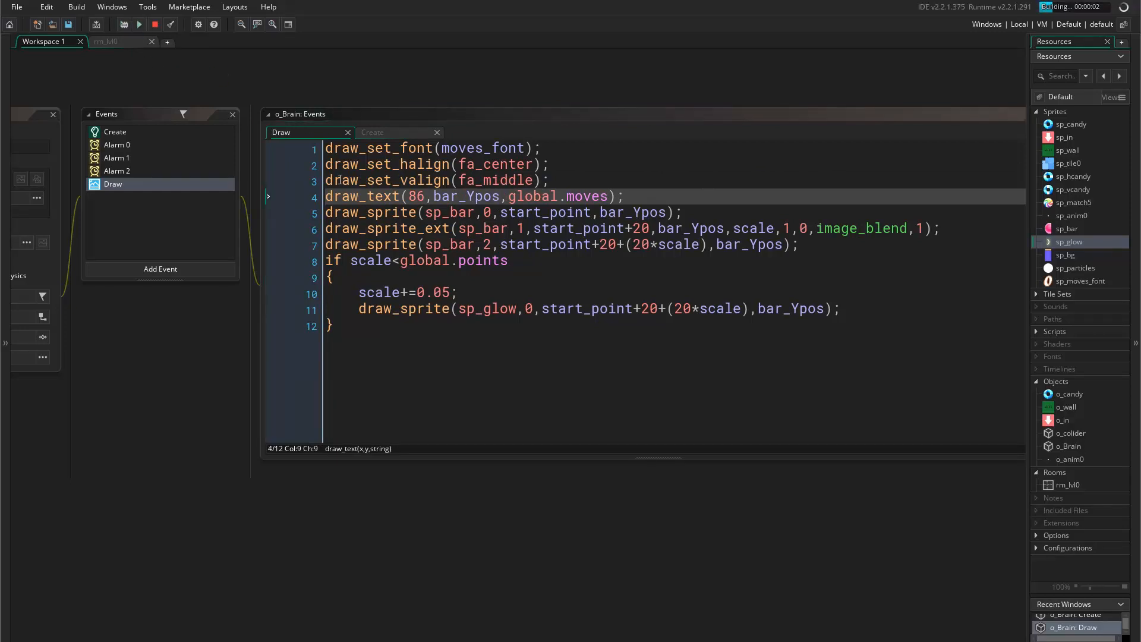
# Play a few moves to check the digit moves counter and bar, then close the game.
pyautogui.click(139, 24)
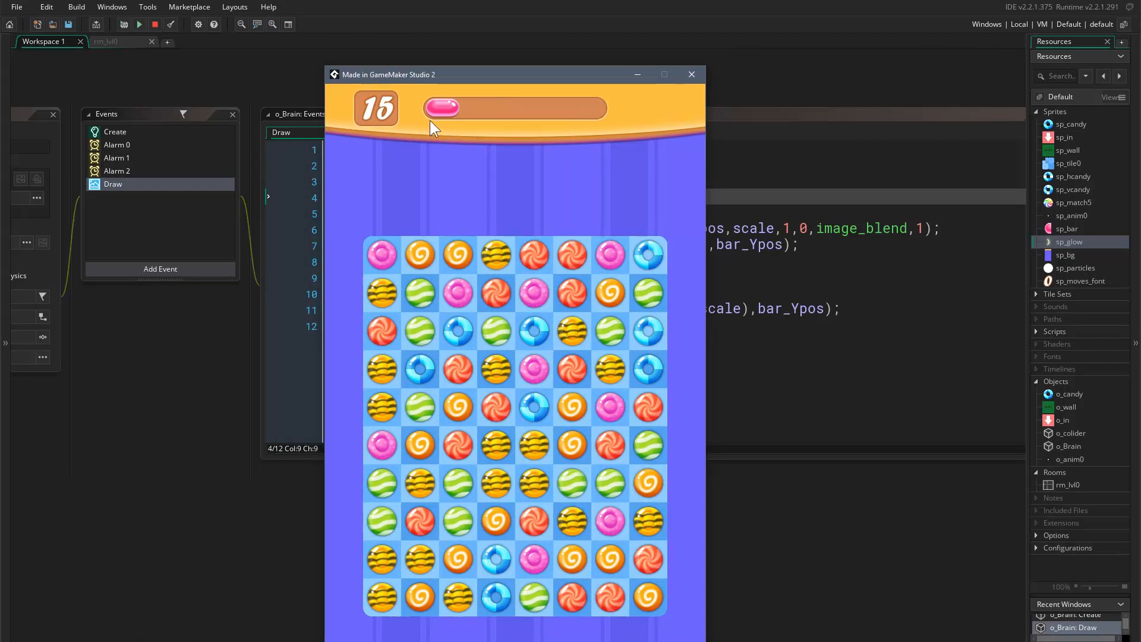
pyautogui.moveTo(653, 589)
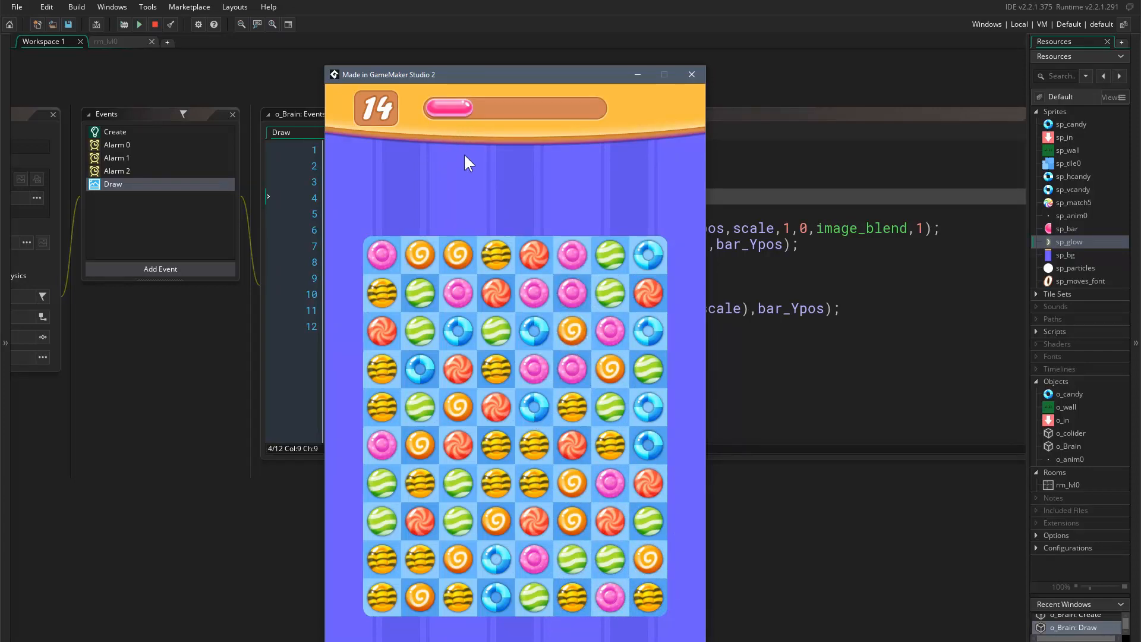
pyautogui.moveTo(452, 141)
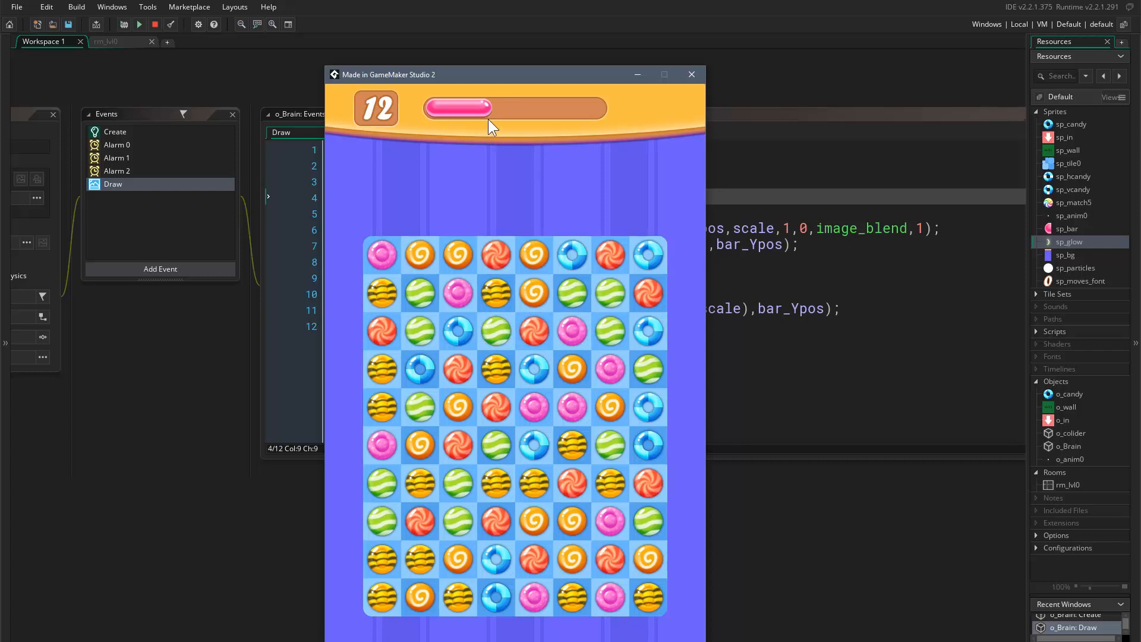
pyautogui.moveTo(692, 74)
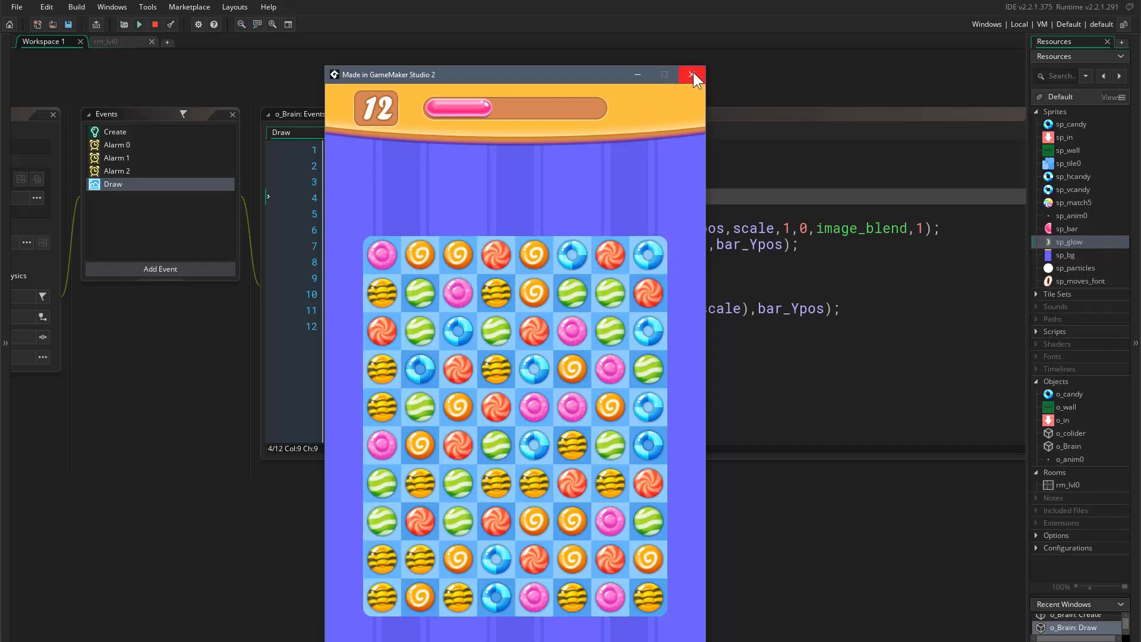
pyautogui.click(692, 74)
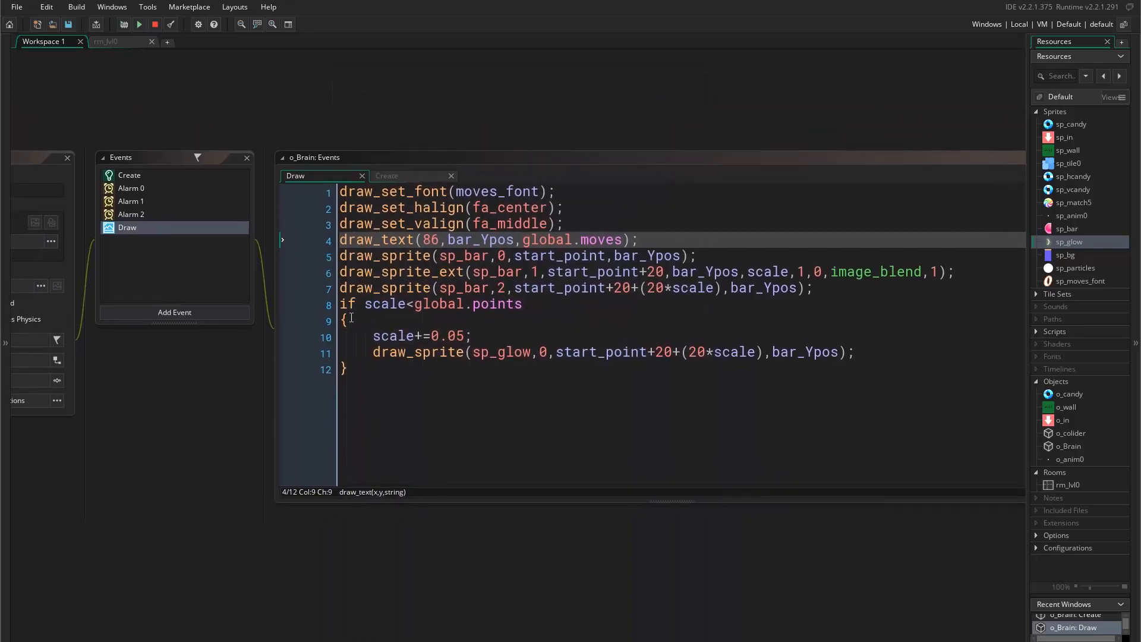
# Change the scale condition to if (scale<global.points)and(scale<13).
pyautogui.click(366, 304)
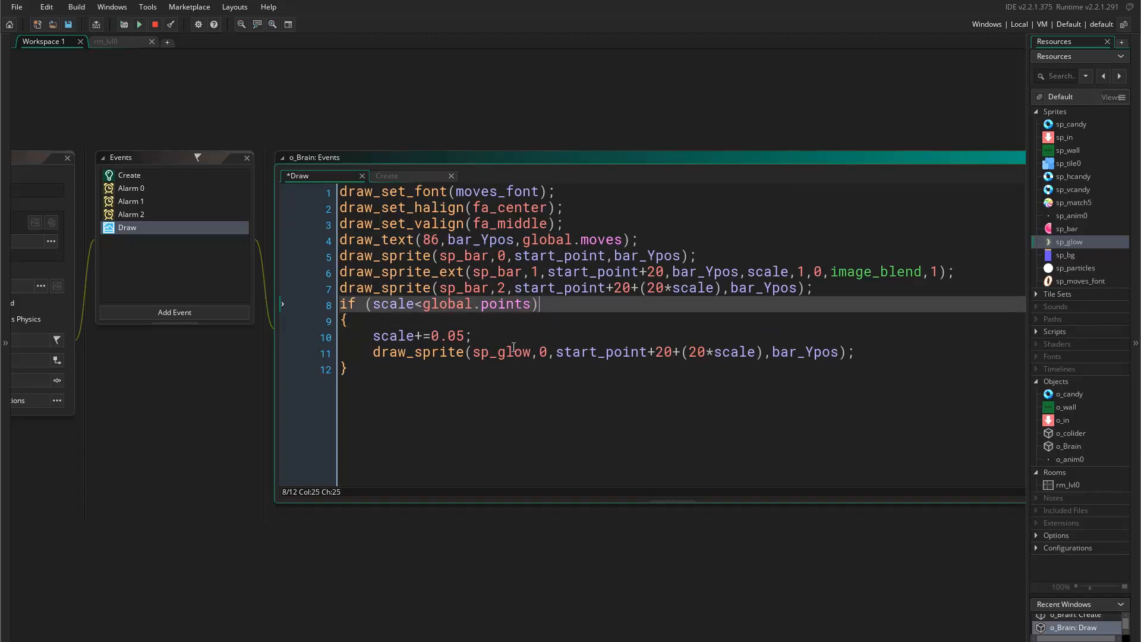
pyautogui.write('and(')
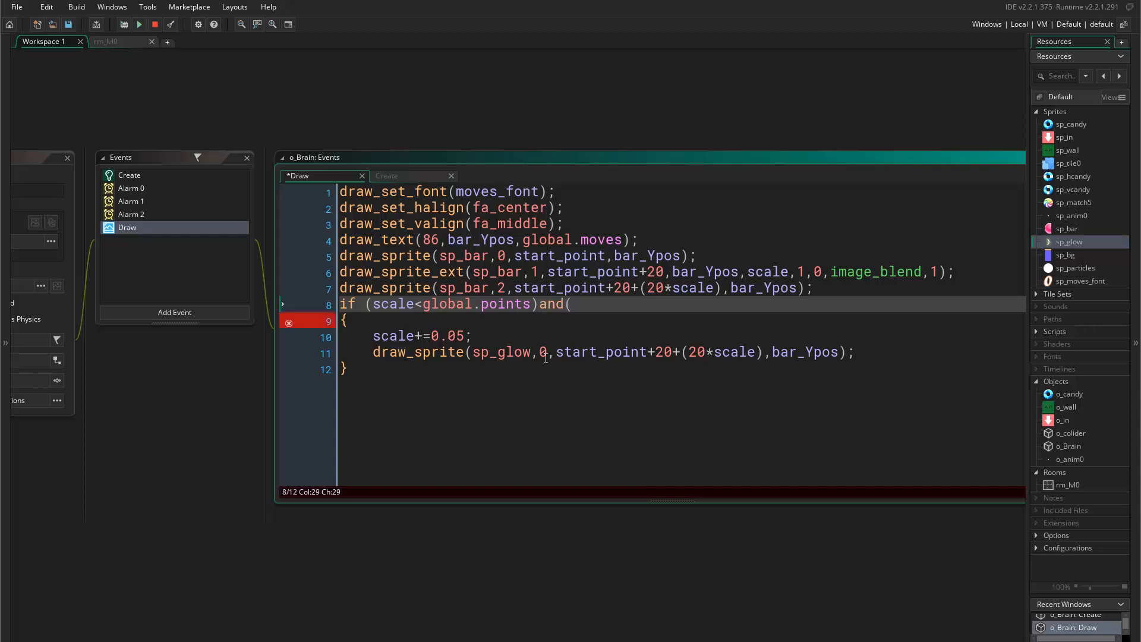
pyautogui.write('scale<')
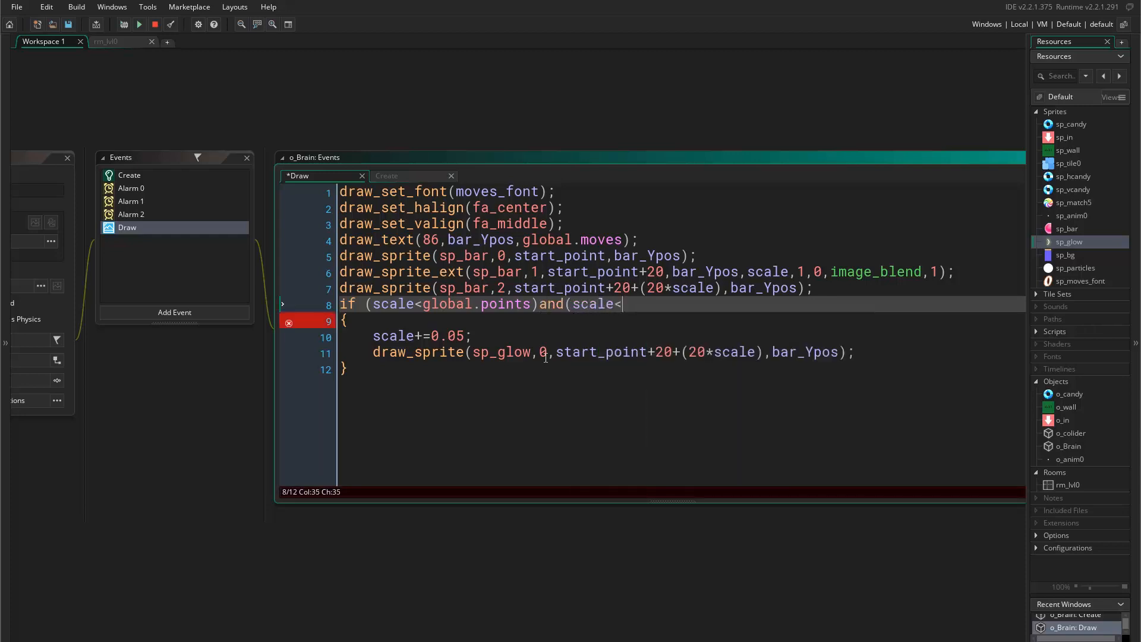
pyautogui.write('13')
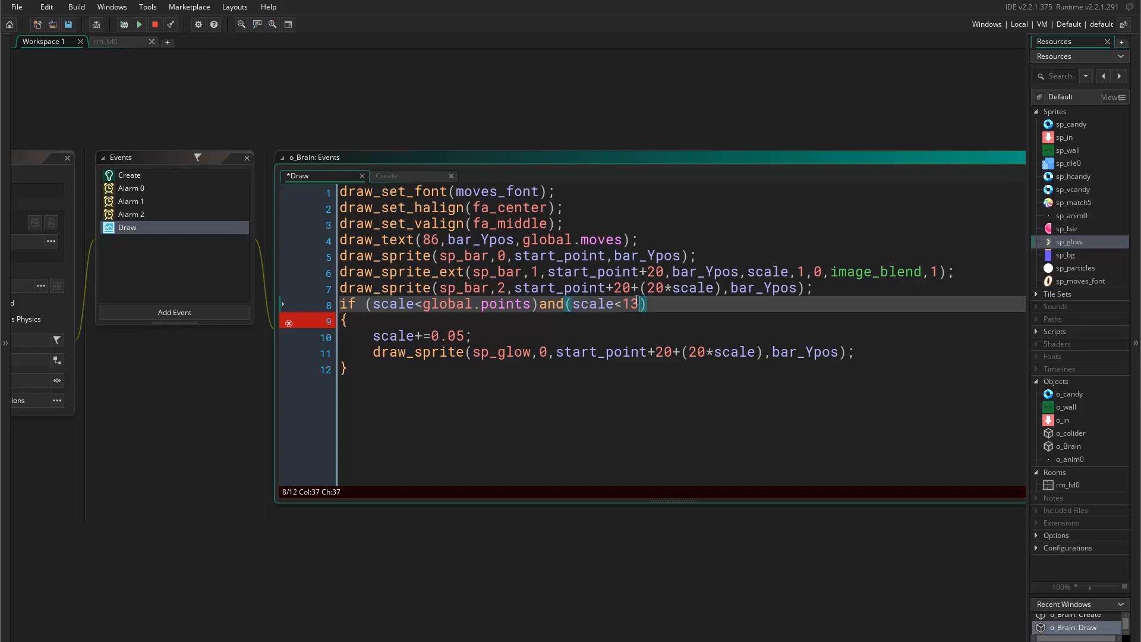
pyautogui.click(129, 174)
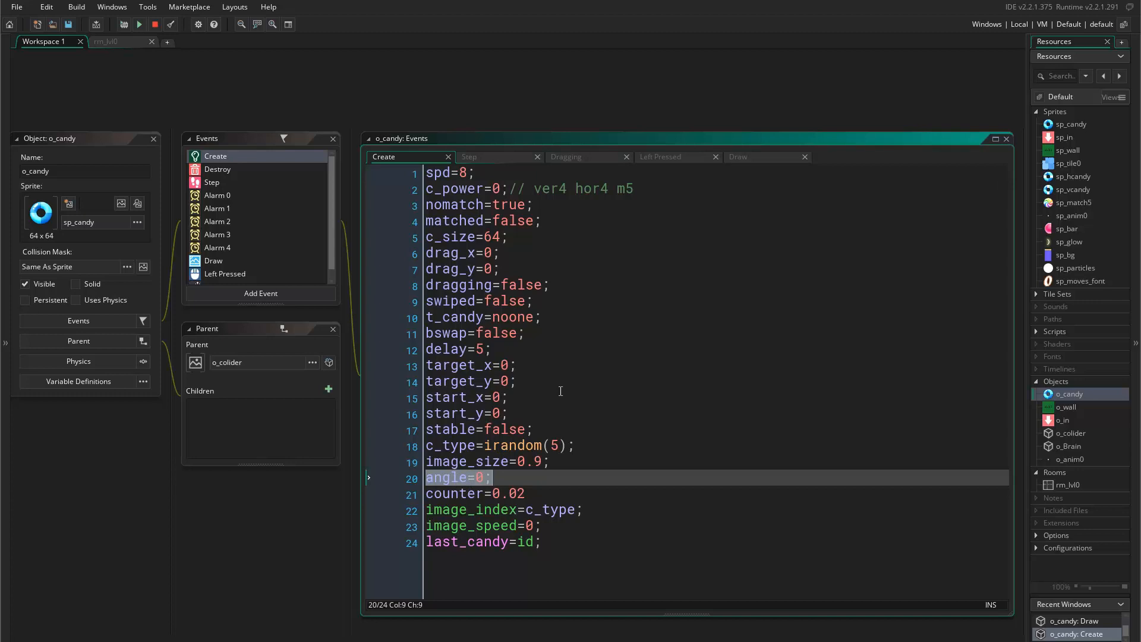
pyautogui.moveTo(756, 171)
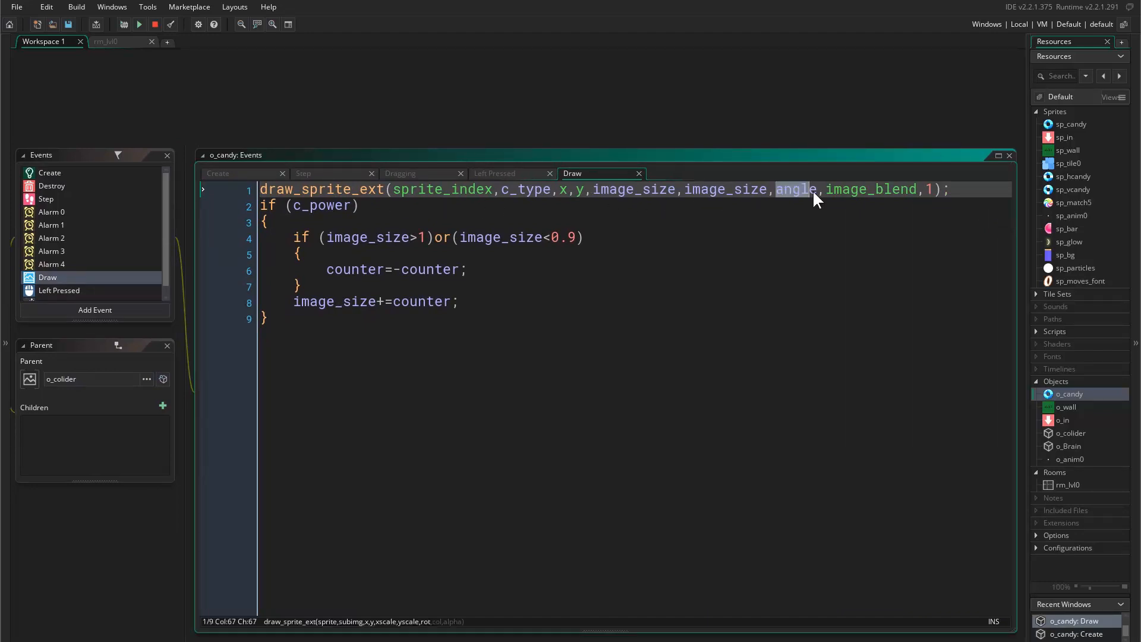
pyautogui.moveTo(427, 126)
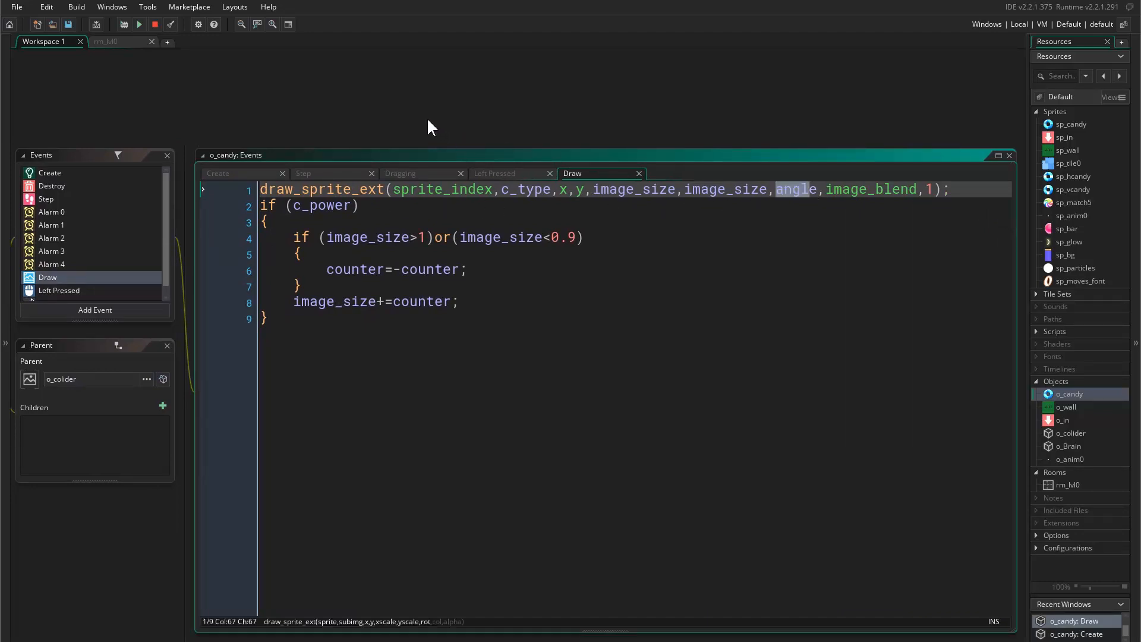
# Start o_candy at angle 70 in Create, and have Draw decrease it by 10 while above 0.
pyautogui.click(51, 178)
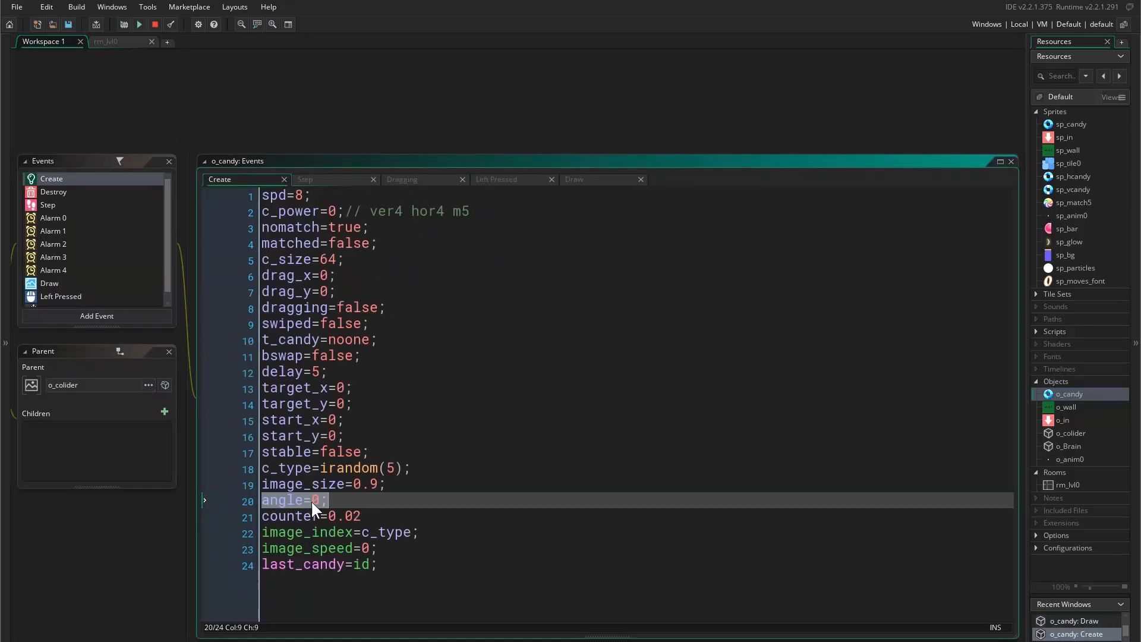
pyautogui.click(316, 500)
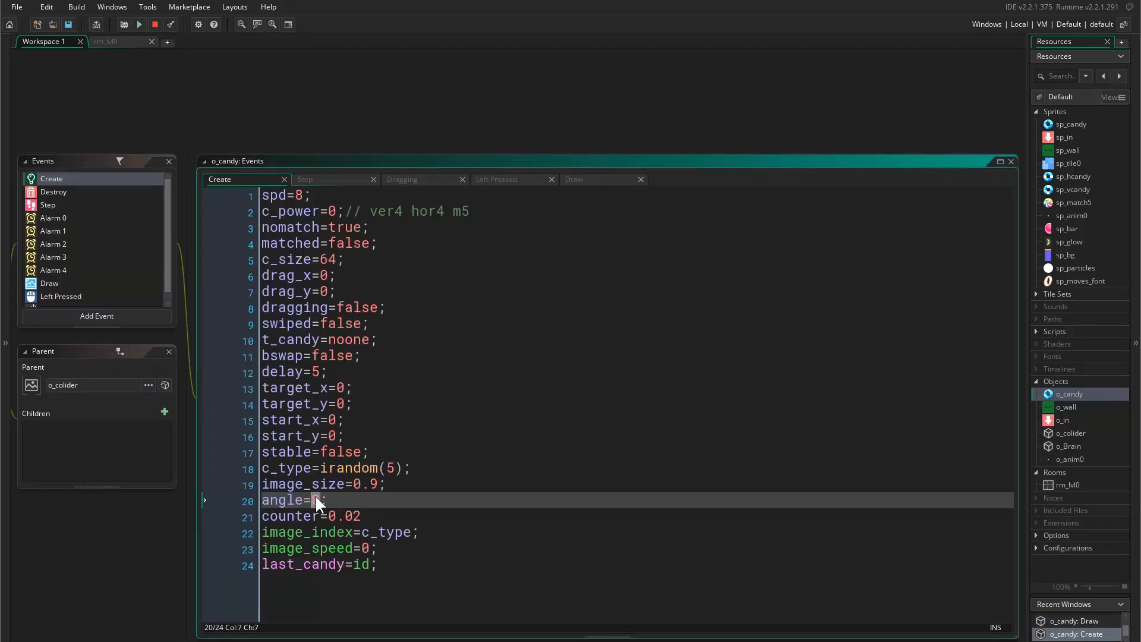
pyautogui.write('70')
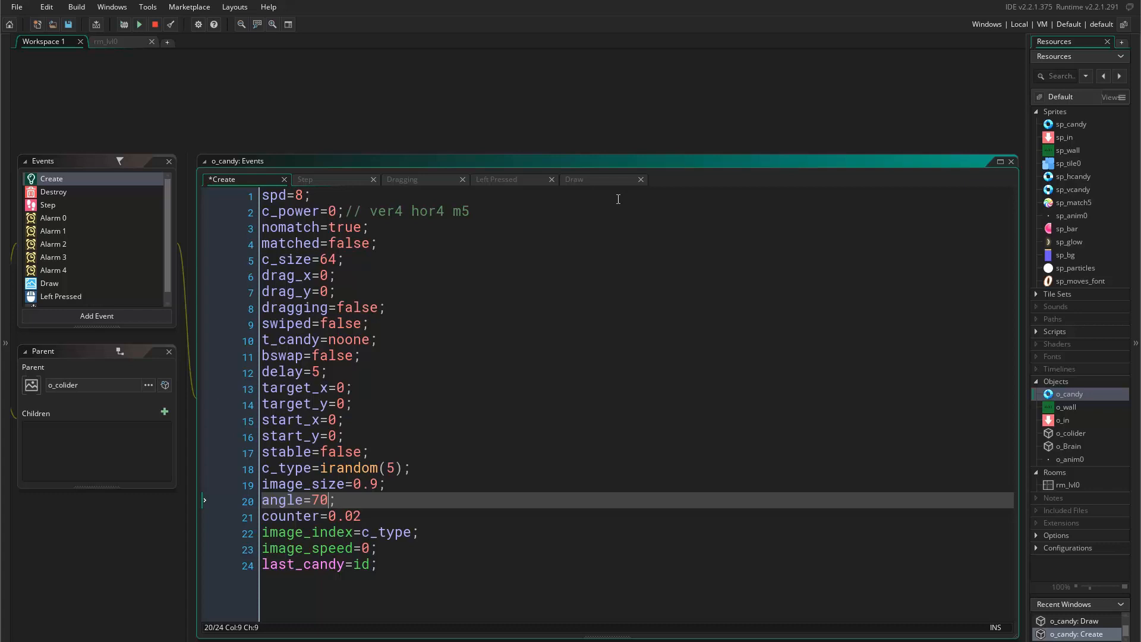
pyautogui.click(595, 179)
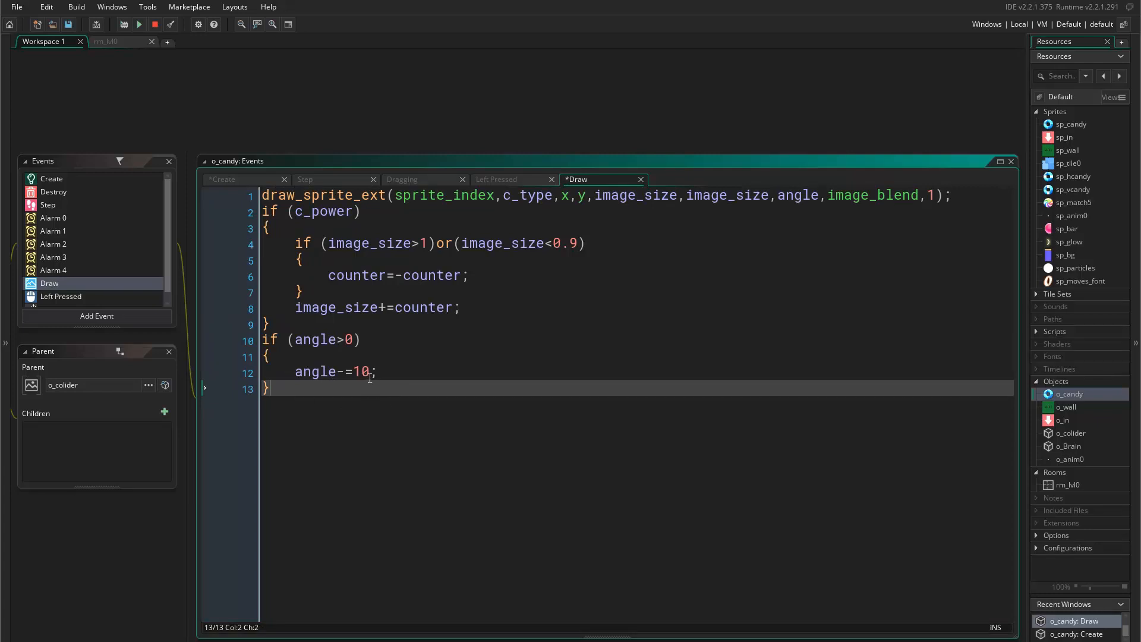
pyautogui.doubleClick(360, 372)
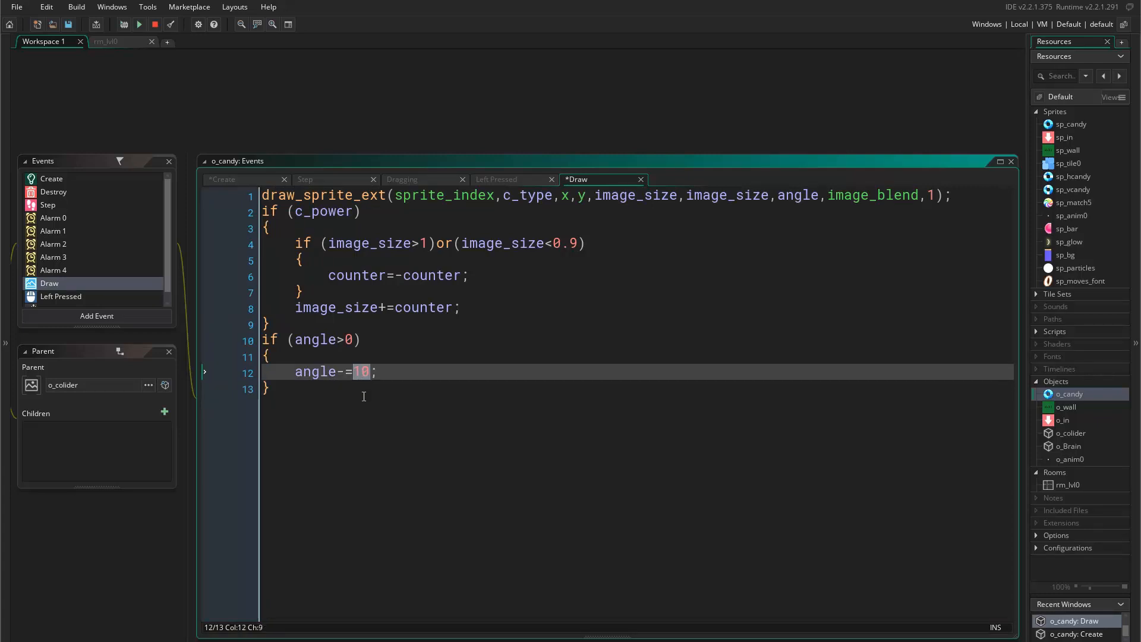
pyautogui.moveTo(163, 125)
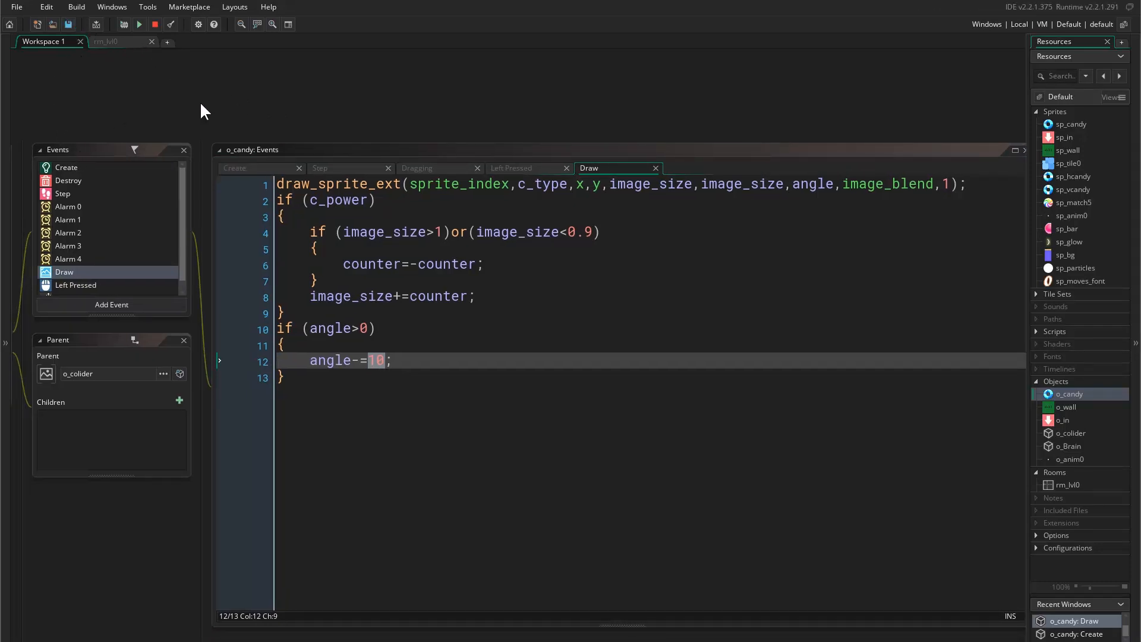
pyautogui.click(139, 24)
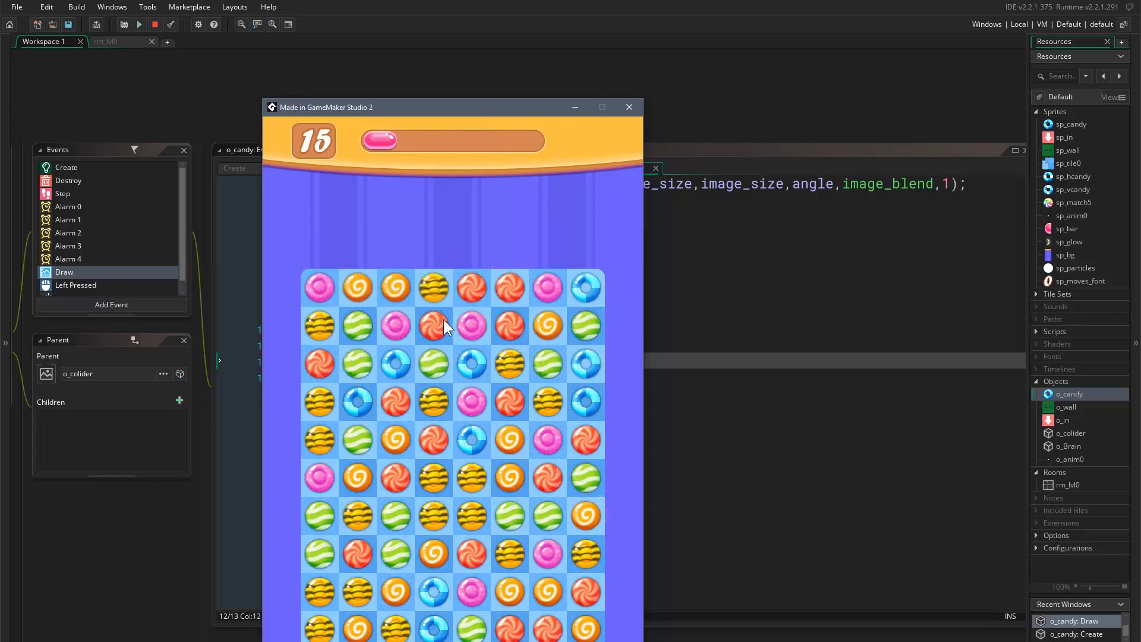
pyautogui.moveTo(485, 576)
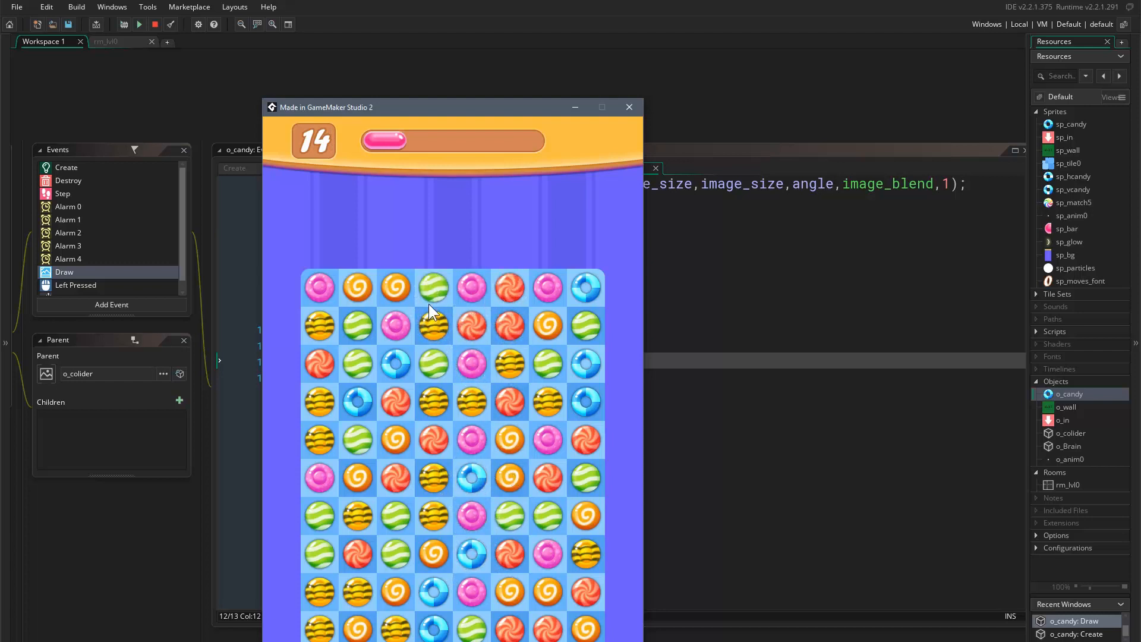
pyautogui.moveTo(370, 458)
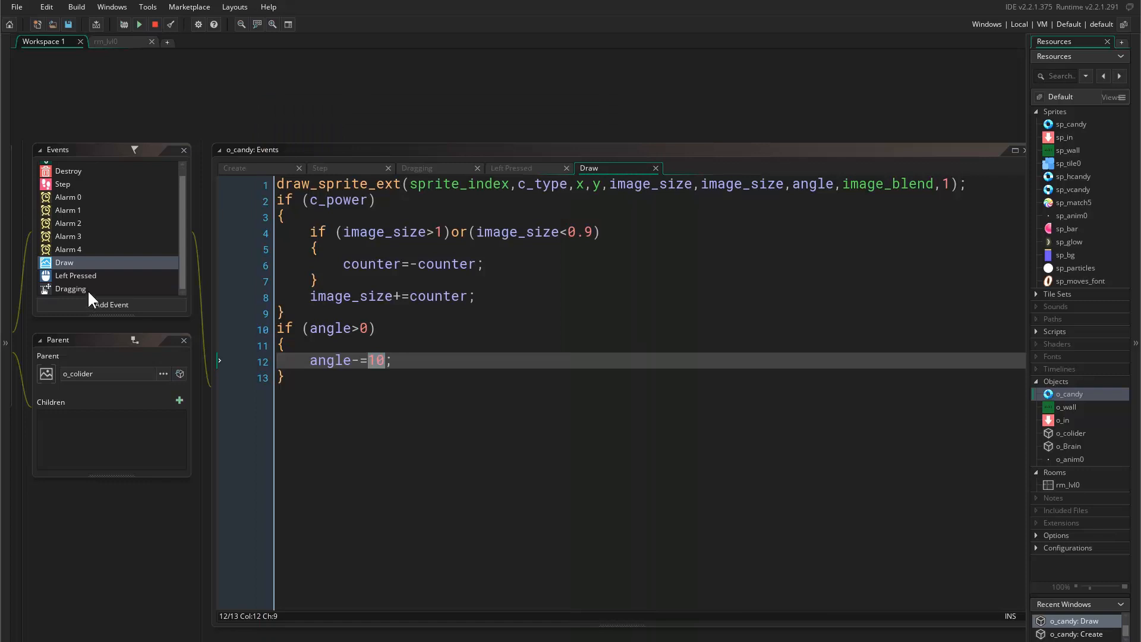
pyautogui.moveTo(280, 129)
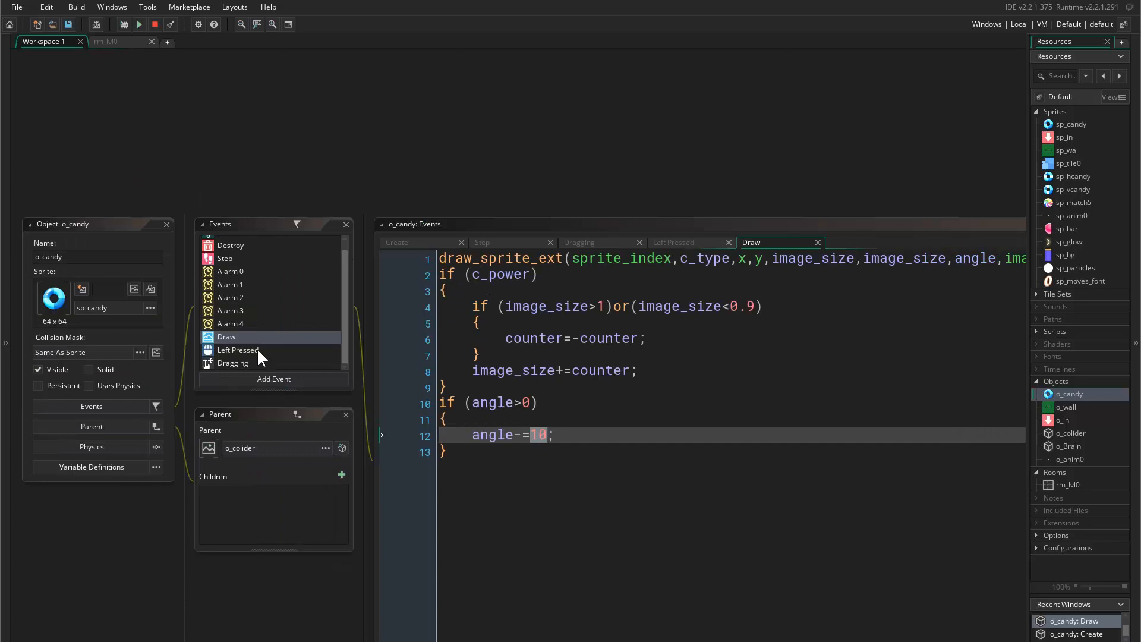
# Open o_candy's Left Pressed code, which starts drag tracking when not busy and stable.
pyautogui.click(237, 349)
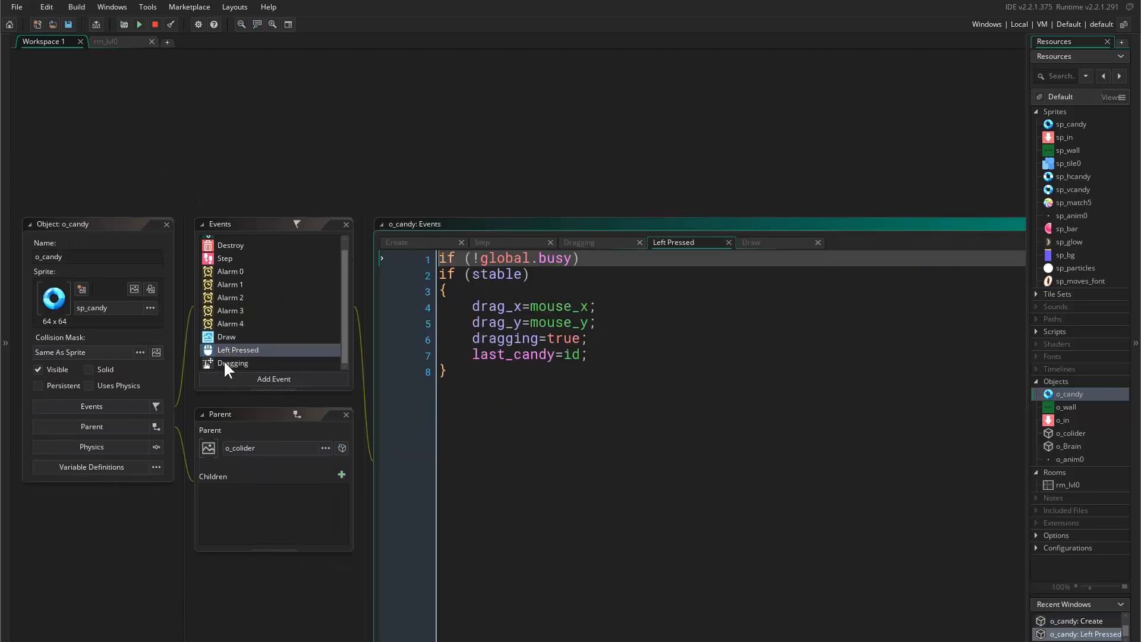
pyautogui.moveTo(311, 359)
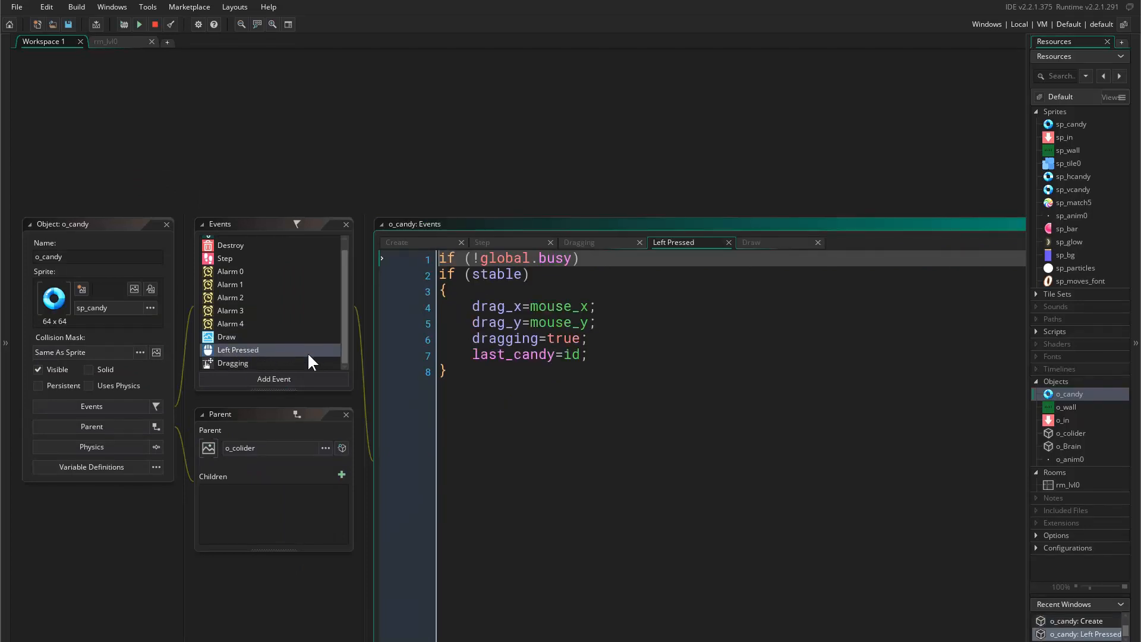
pyautogui.moveTo(240, 366)
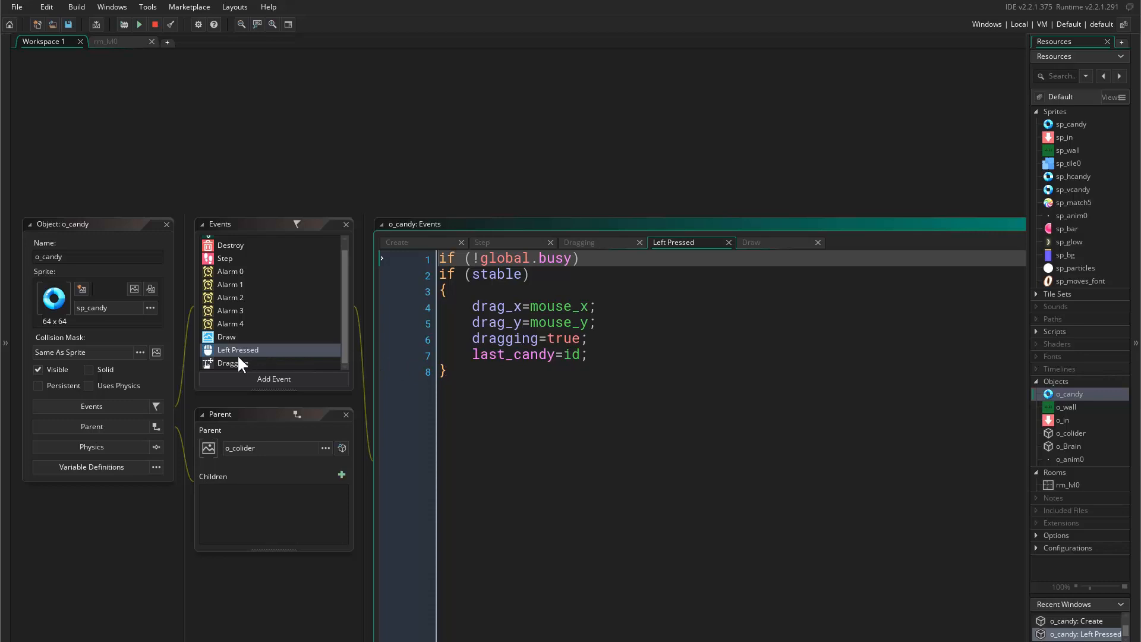